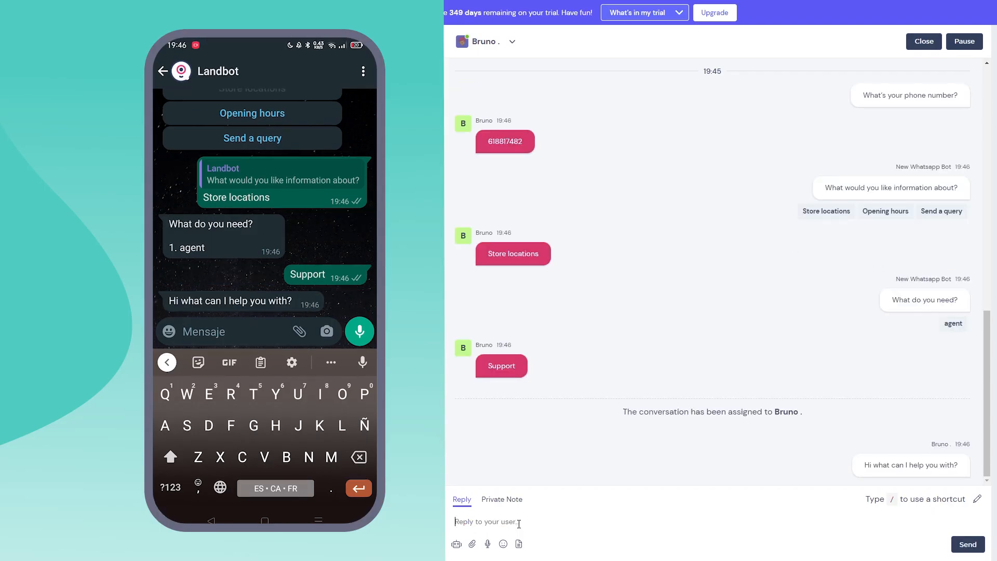
Send 'I need a human' from the phone and start the agent's reply in the inbox conversation
{"action": "type", "text": "I nenes a"}
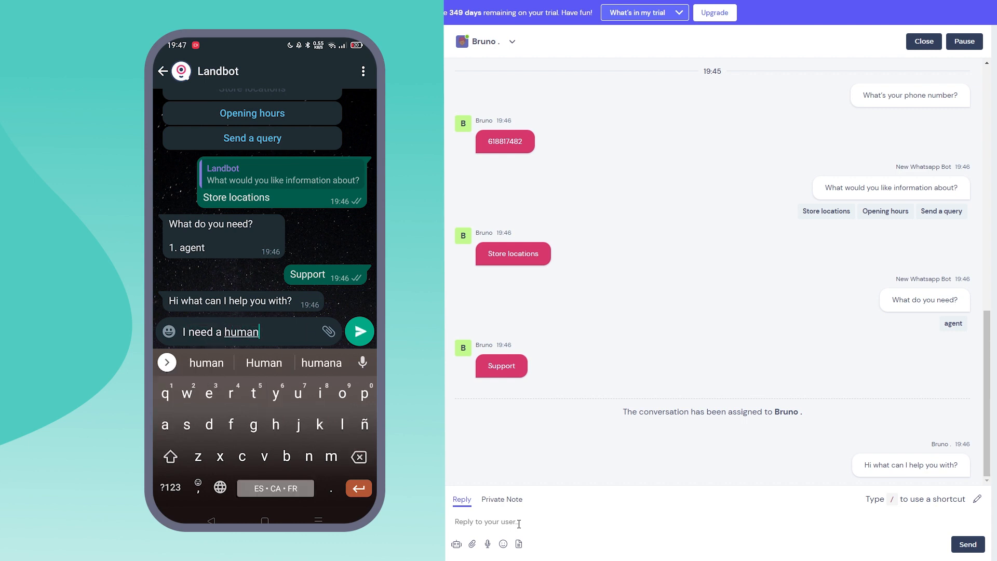
{"action": "left_click", "coordinate": [360, 330]}
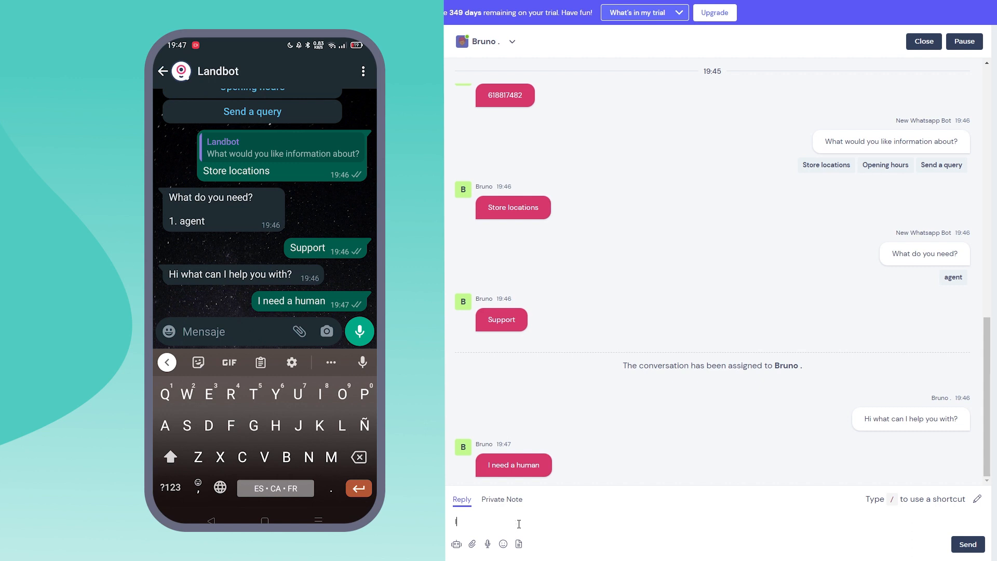
{"action": "type", "text": "I am a r"}
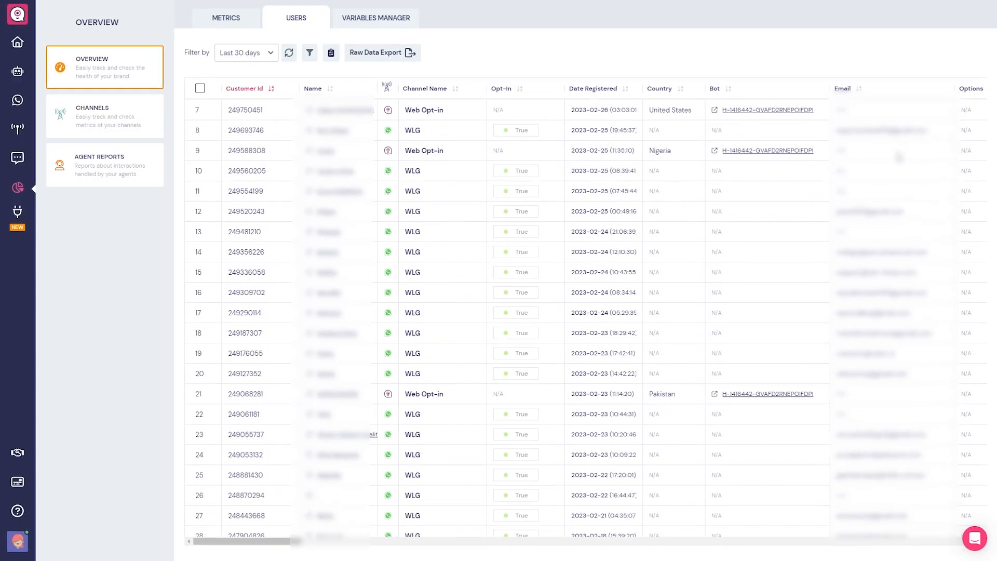
{"action": "scroll", "scroll_direction": "down", "scroll_amount": 3}
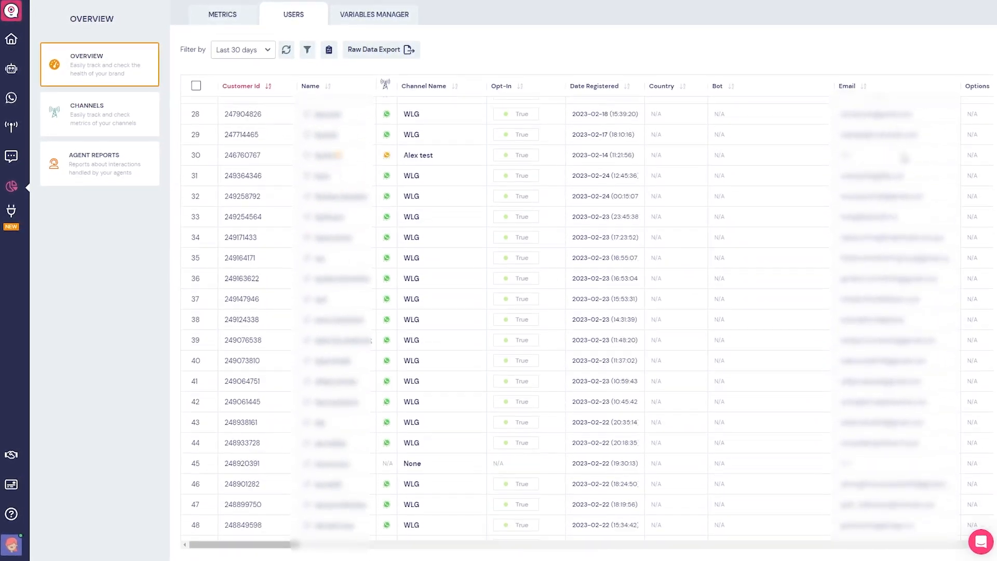
{"action": "scroll", "scroll_direction": "down", "scroll_amount": 3}
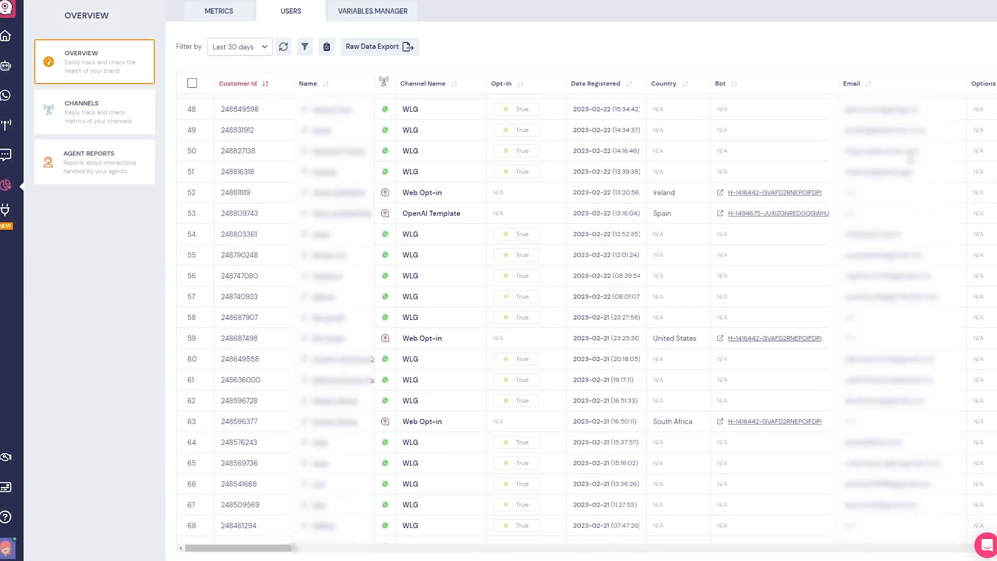
{"action": "scroll", "scroll_direction": "down", "scroll_amount": 3}
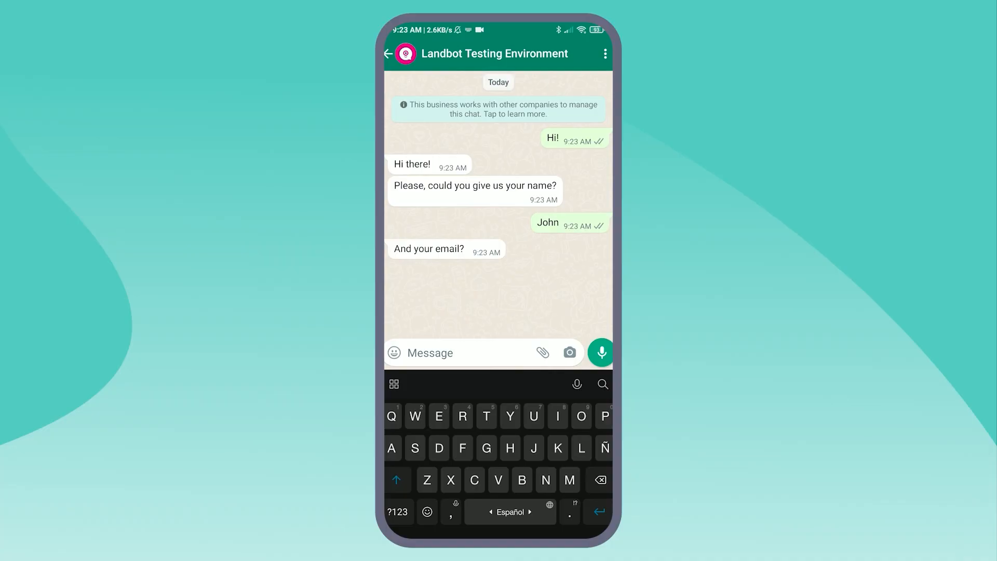
Answer the test bot with the email 'John@...' and the company name 'Landbot'
{"action": "type", "text": "John@"}
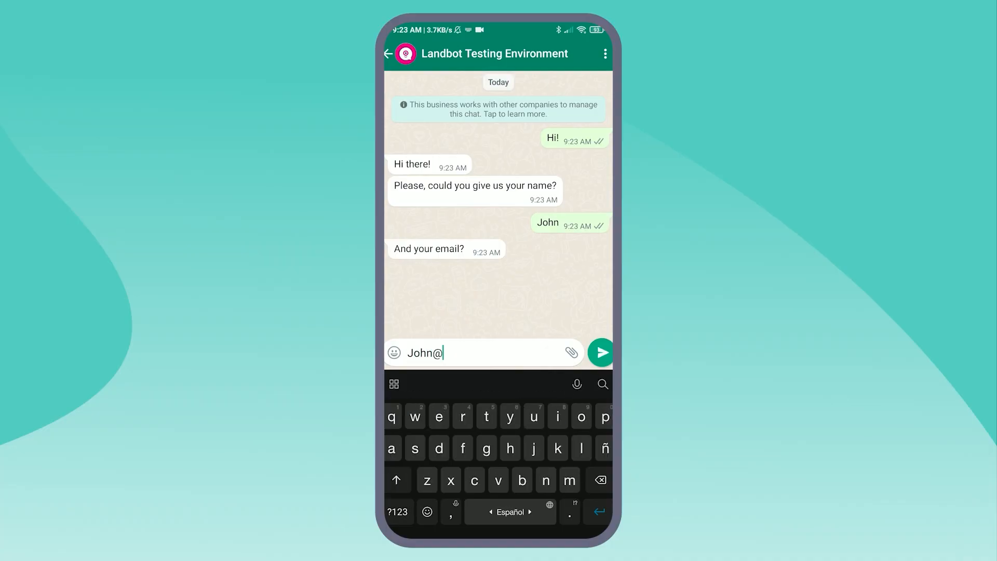
{"action": "left_click", "coordinate": [599, 354]}
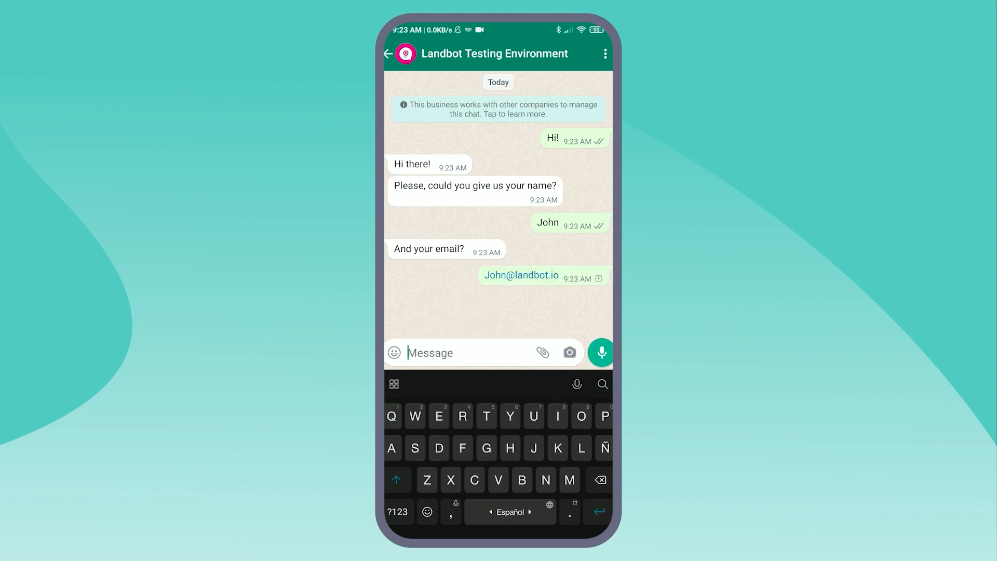
{"action": "type", "text": "Landbot"}
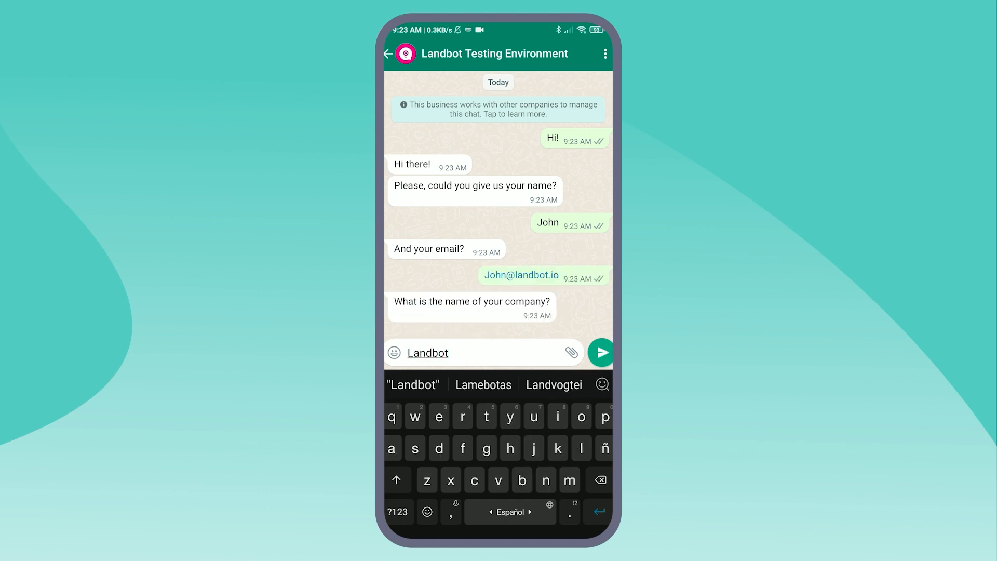
{"action": "left_click", "coordinate": [599, 354]}
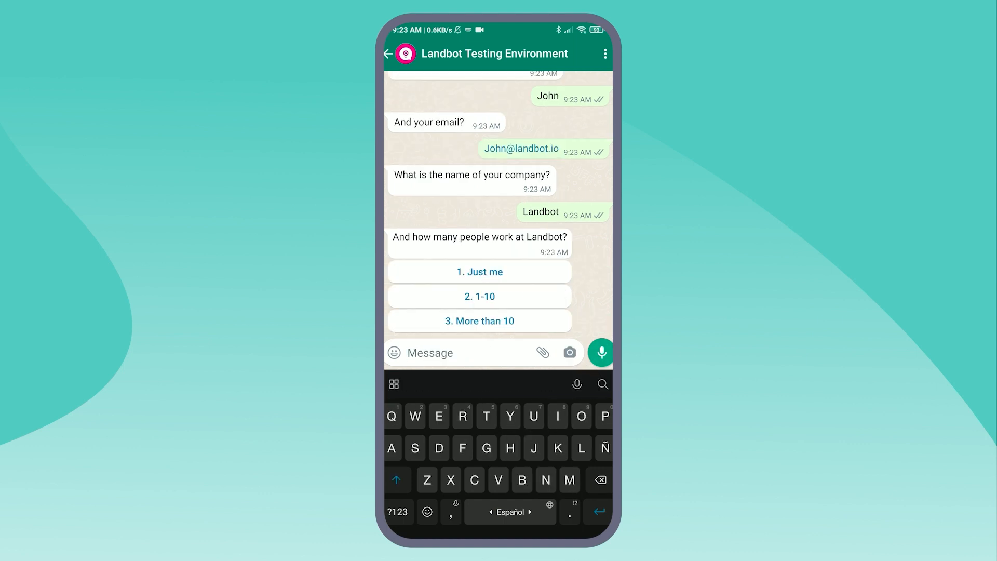
{"action": "left_click", "coordinate": [479, 321]}
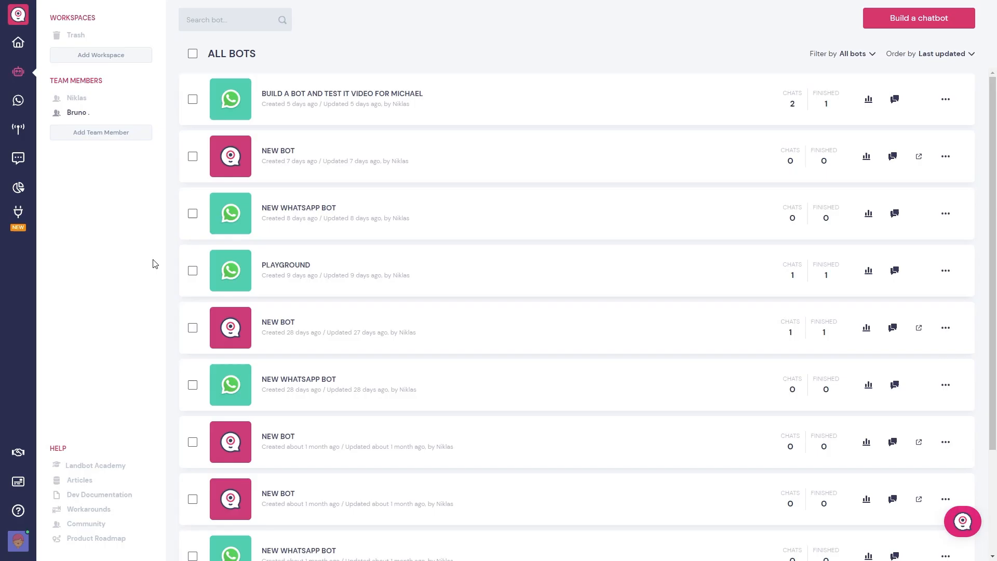
{"action": "mouse_move", "coordinate": [920, 18]}
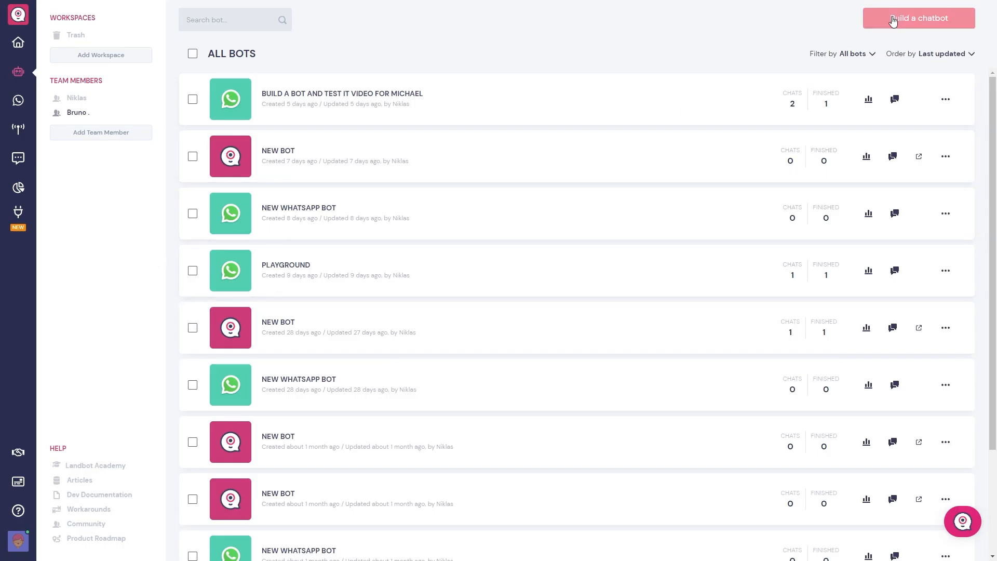
Start building a new chatbot from the bots list
{"action": "left_click", "coordinate": [919, 18]}
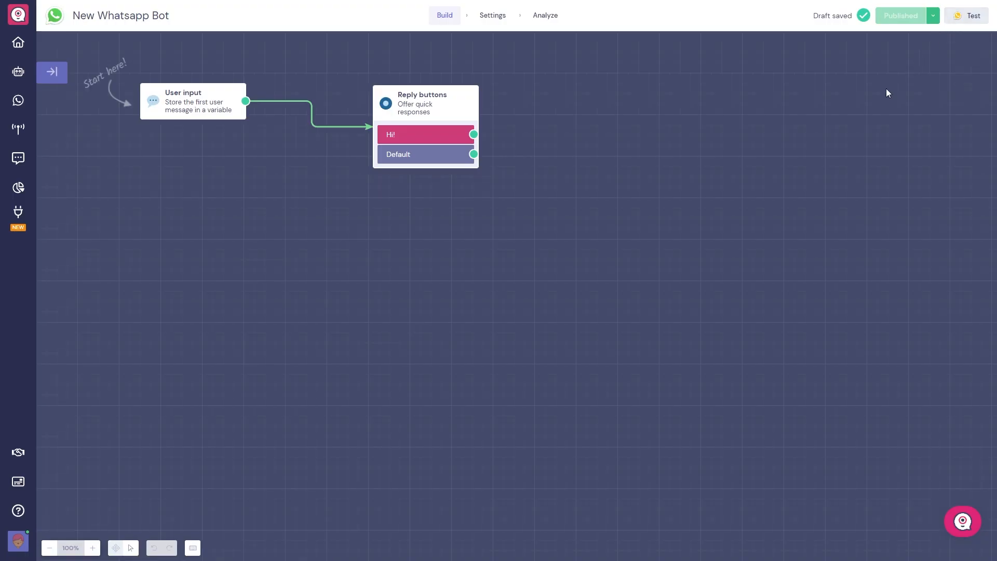
{"action": "mouse_move", "coordinate": [809, 157]}
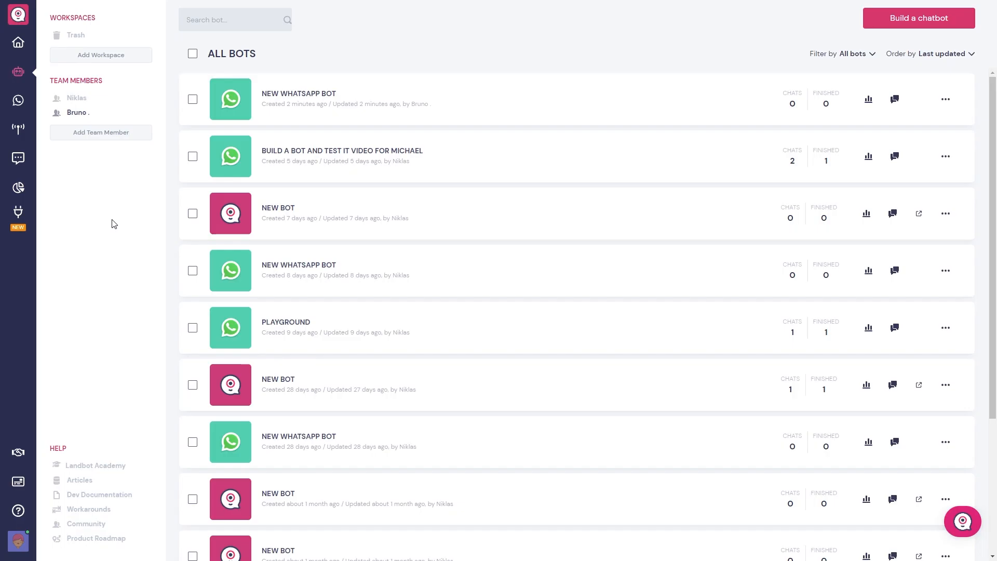
Choose WhatsApp as channel and have Landbot AI generate the contact-collecting bot with human chat
{"action": "left_click", "coordinate": [918, 17]}
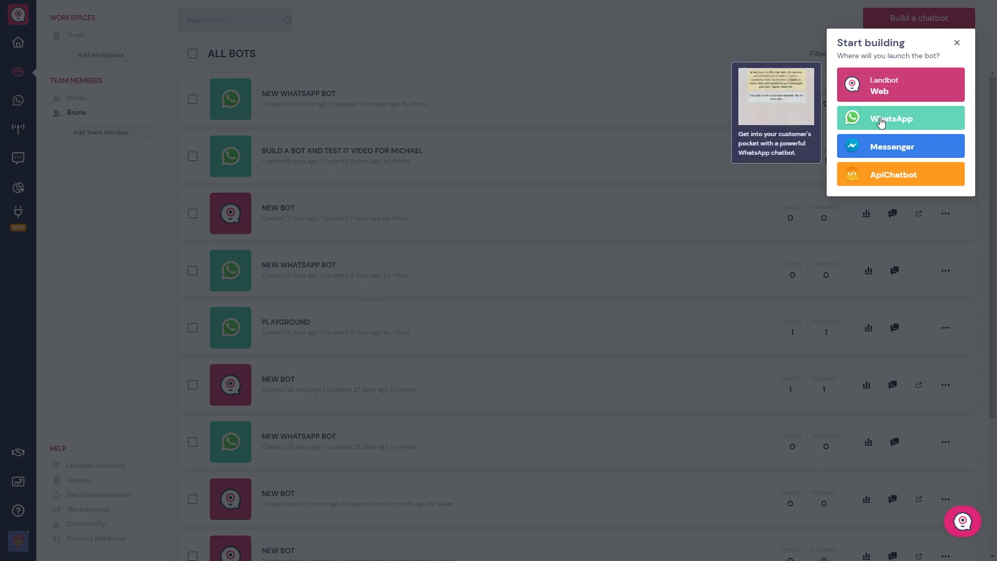
{"action": "left_click", "coordinate": [900, 119]}
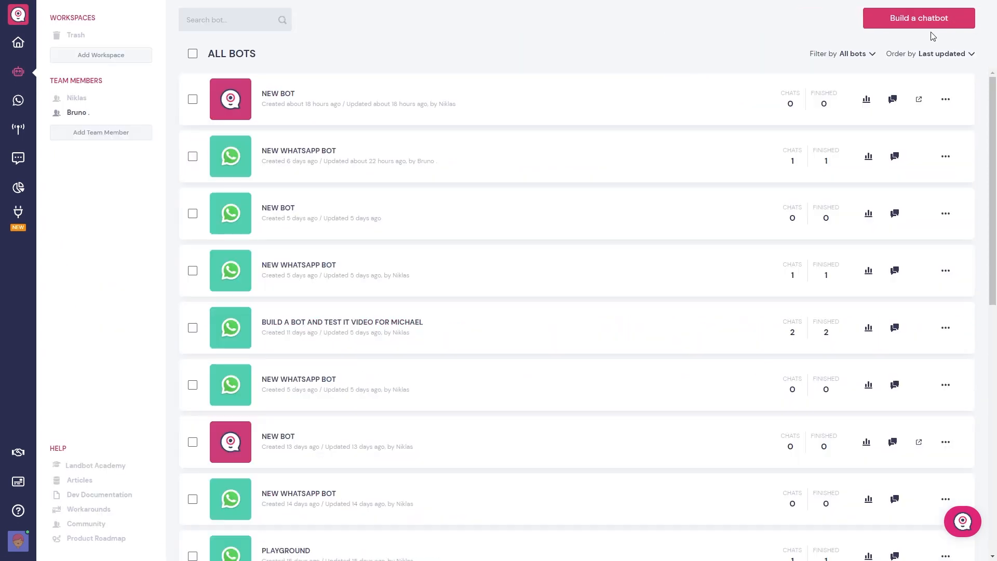
{"action": "left_click", "coordinate": [917, 17]}
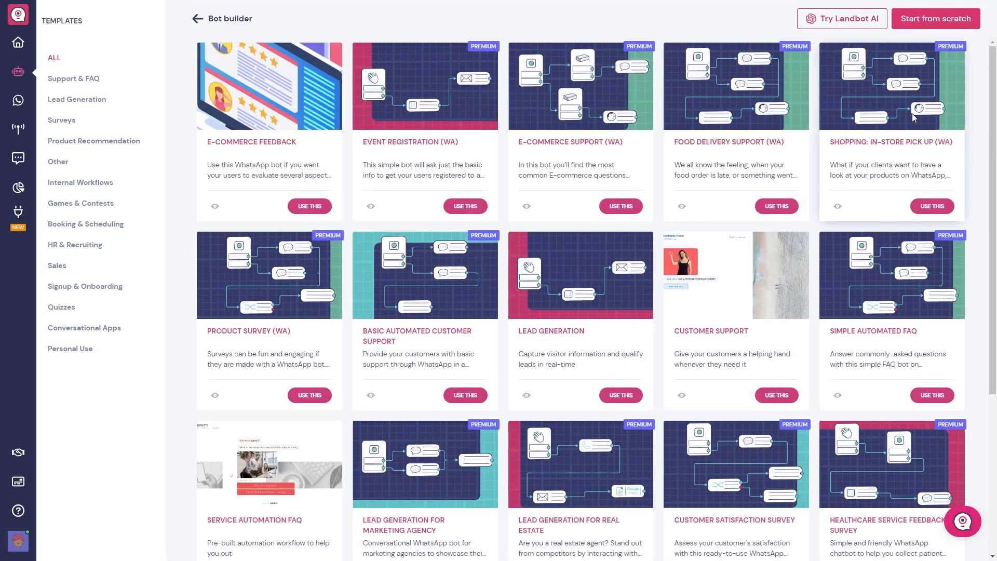
{"action": "left_click", "coordinate": [842, 18]}
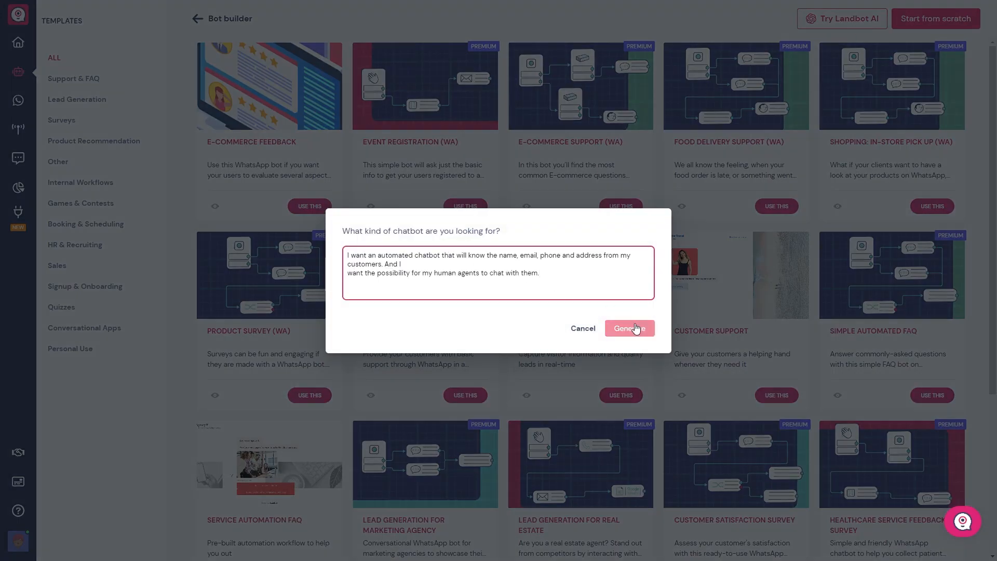
{"action": "left_click", "coordinate": [630, 328]}
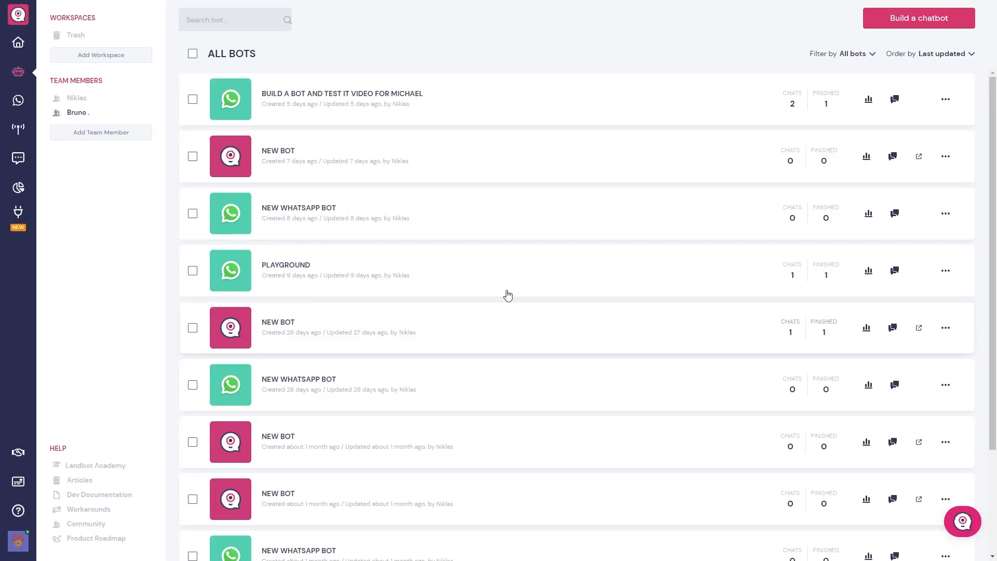
Write the welcome 'Hello, this is our customer serv...' and the 'What would...' question text
{"action": "left_click", "coordinate": [918, 18]}
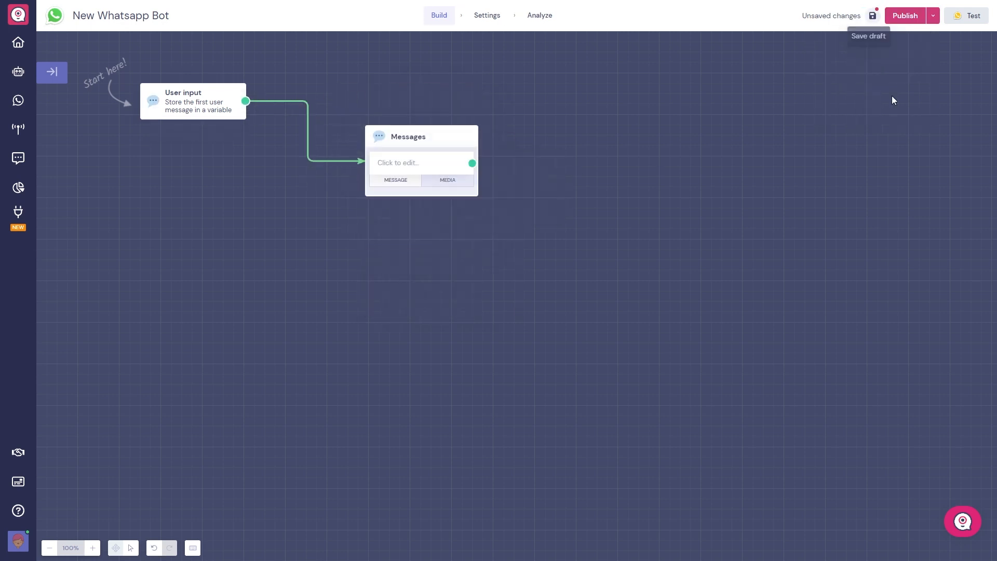
{"action": "left_click", "coordinate": [419, 162]}
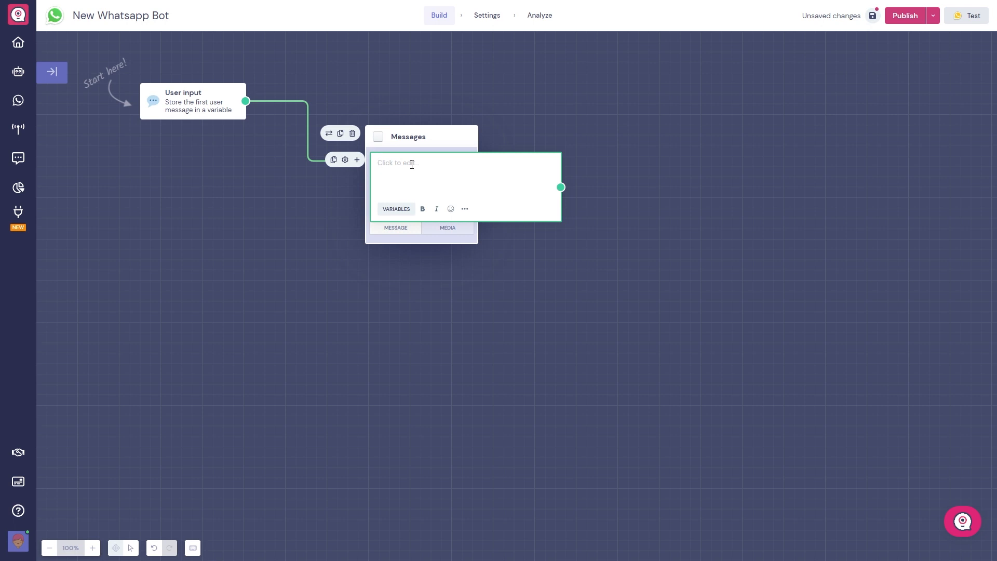
{"action": "type", "text": "Hello, this is our customer serv"}
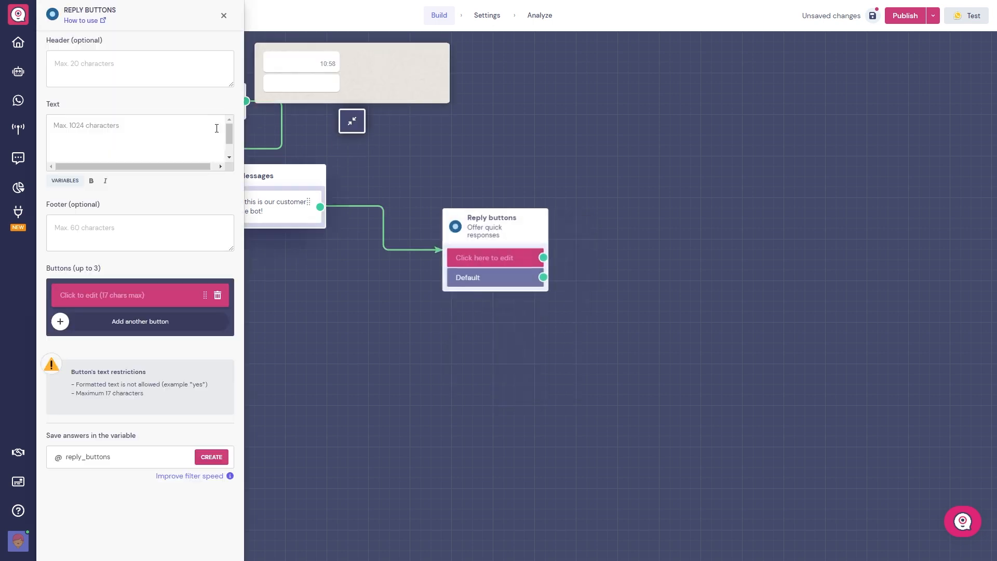
{"action": "type", "text": "What would you like information about?"}
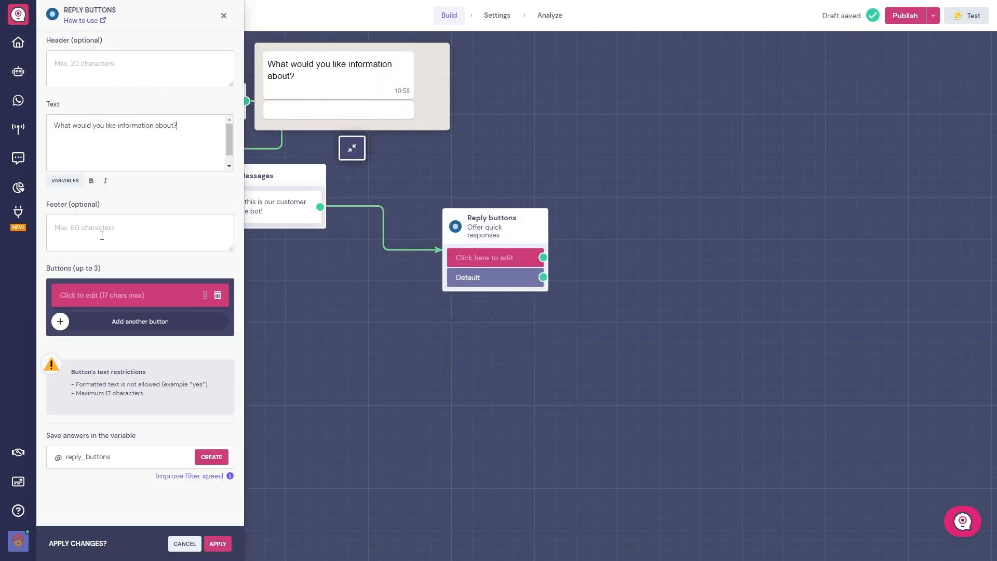
Label the reply buttons and create the reply_buttons variable as a String
{"action": "left_click", "coordinate": [127, 295]}
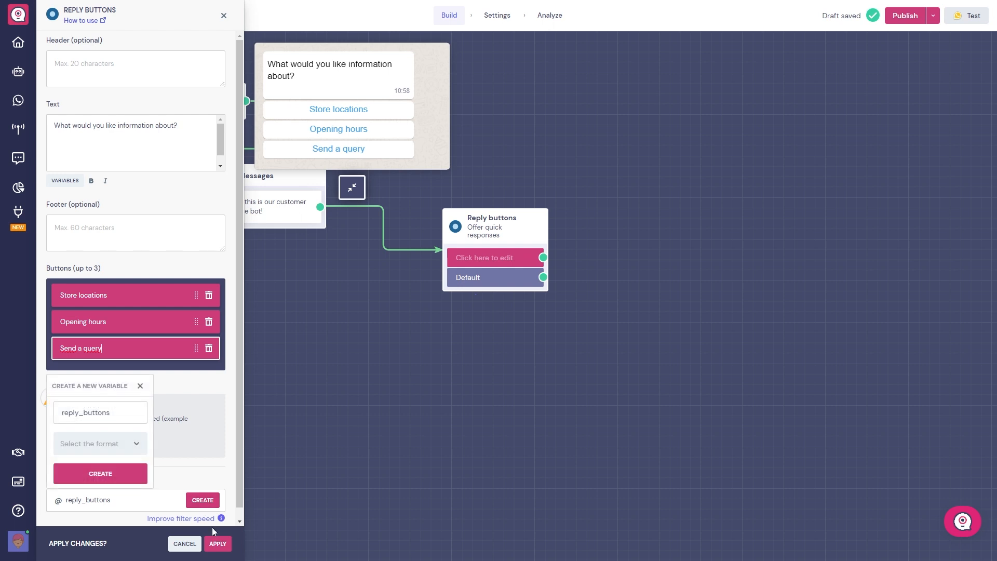
{"action": "left_click", "coordinate": [99, 443]}
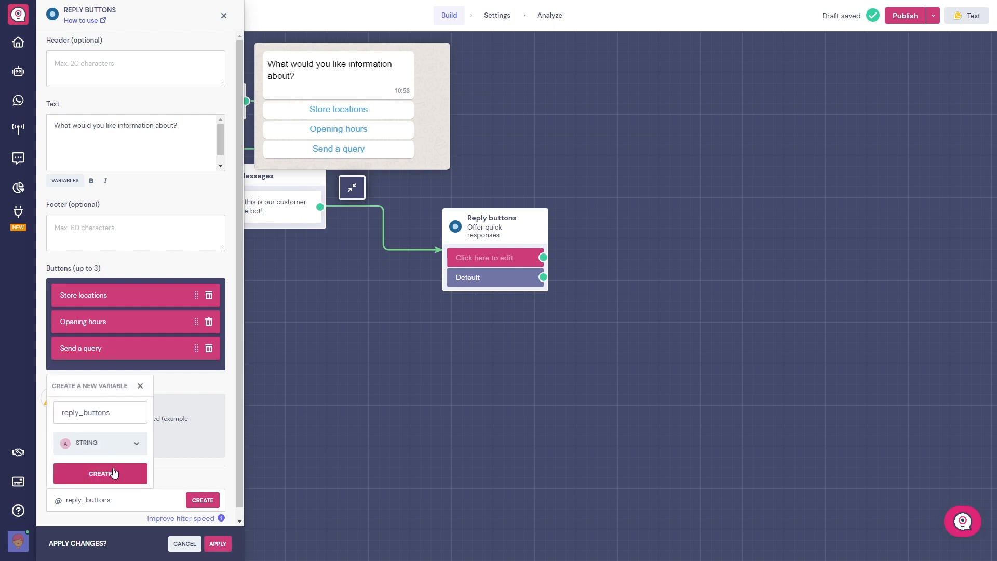
{"action": "left_click", "coordinate": [217, 544]}
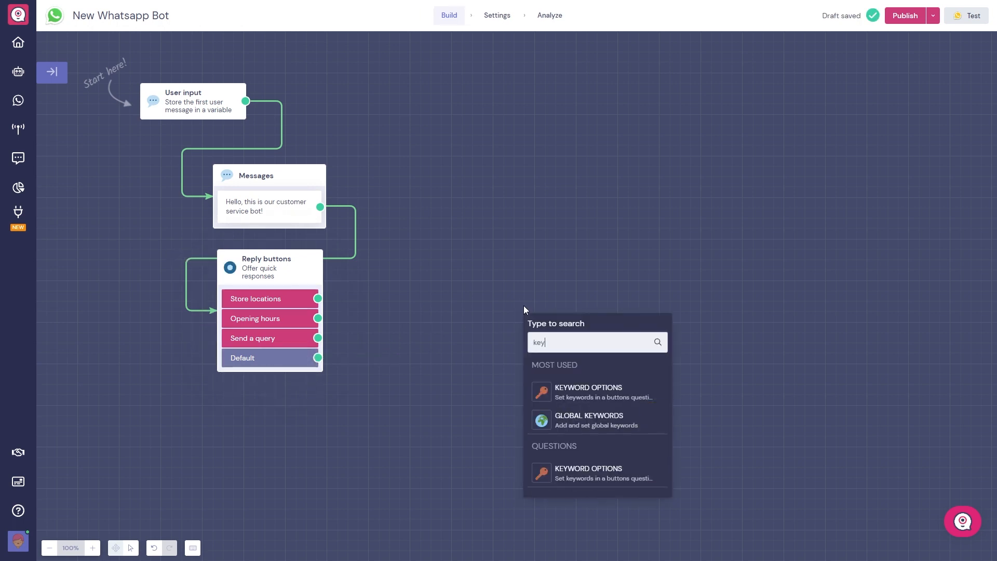
Set the question 'What do you need?' with an 'agent' button triggered by human, help, support, and apply
{"action": "left_click", "coordinate": [588, 392]}
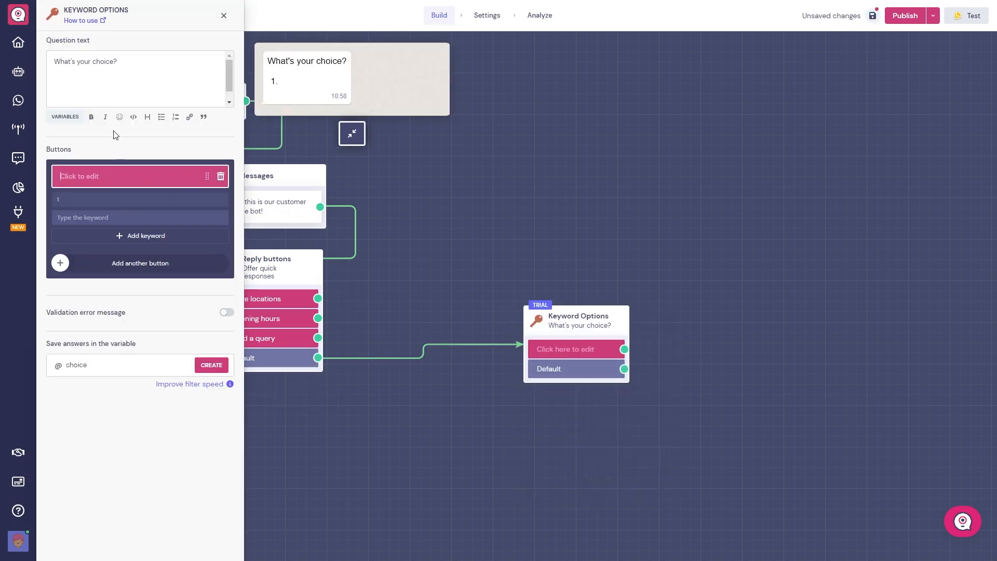
{"action": "type", "text": "What do"}
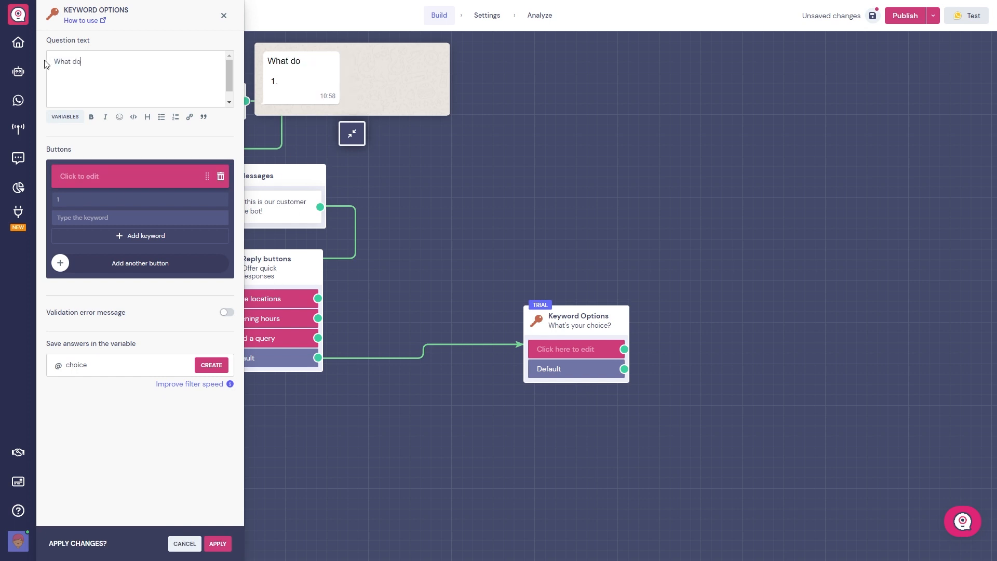
{"action": "type", "text": "you need?"}
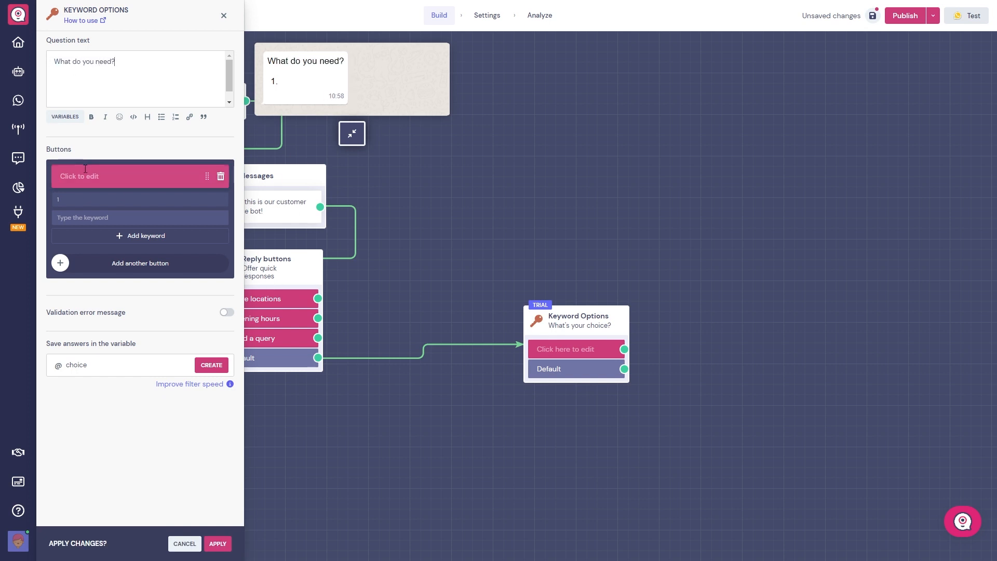
{"action": "type", "text": "agent"}
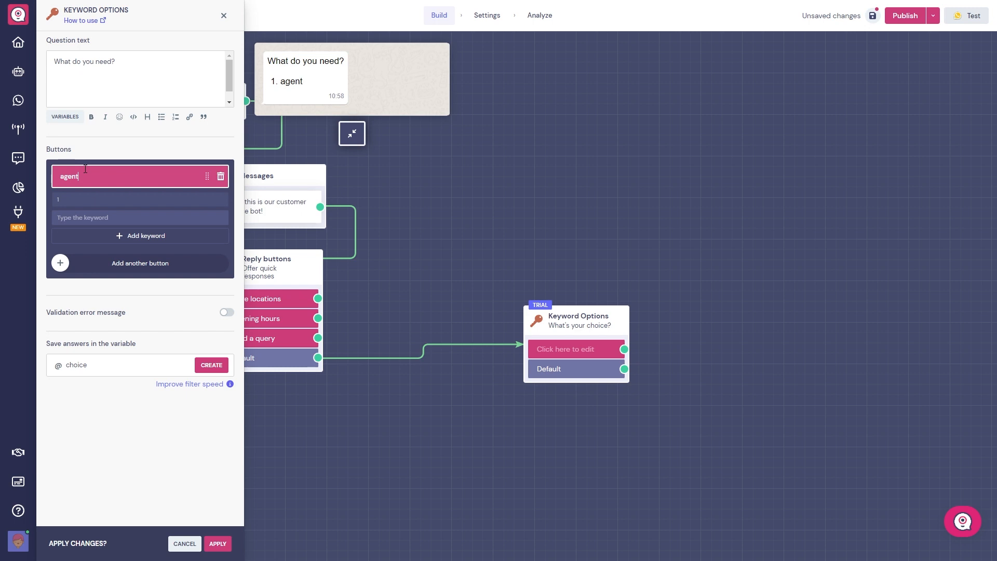
{"action": "type", "text": "human"}
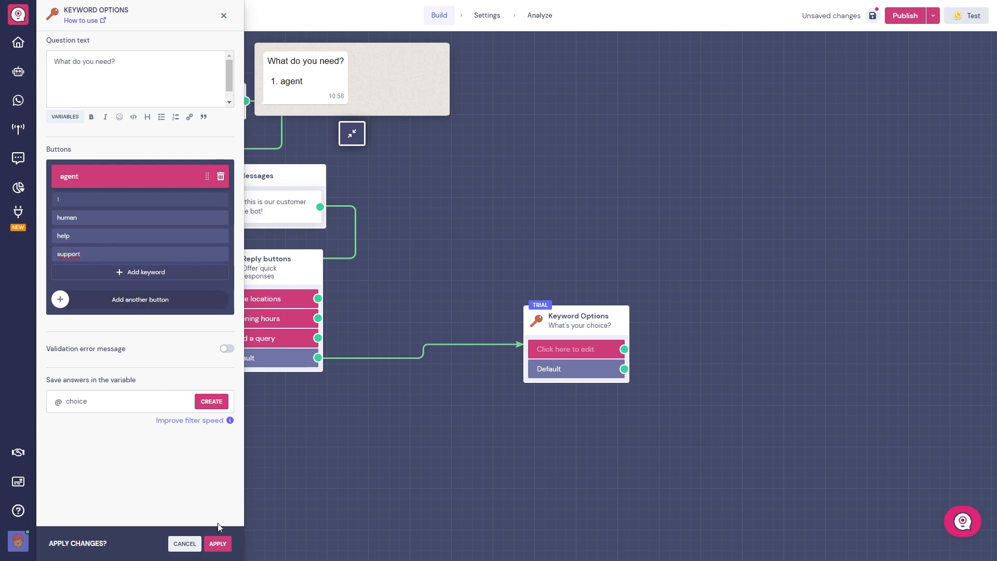
{"action": "left_click", "coordinate": [217, 543]}
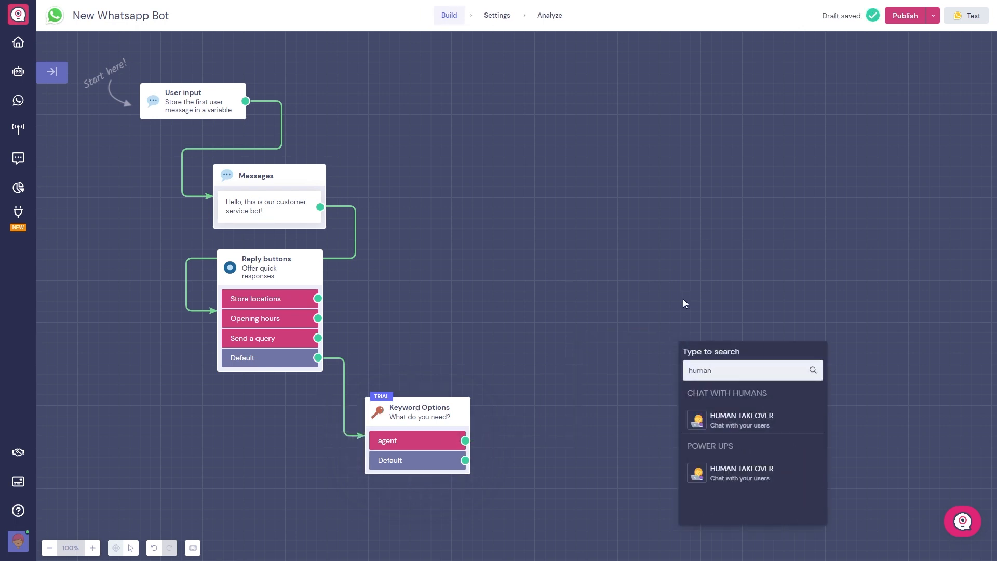
Add a Human Takeover step after the agent option and assign an agent to it
{"action": "left_click", "coordinate": [741, 419]}
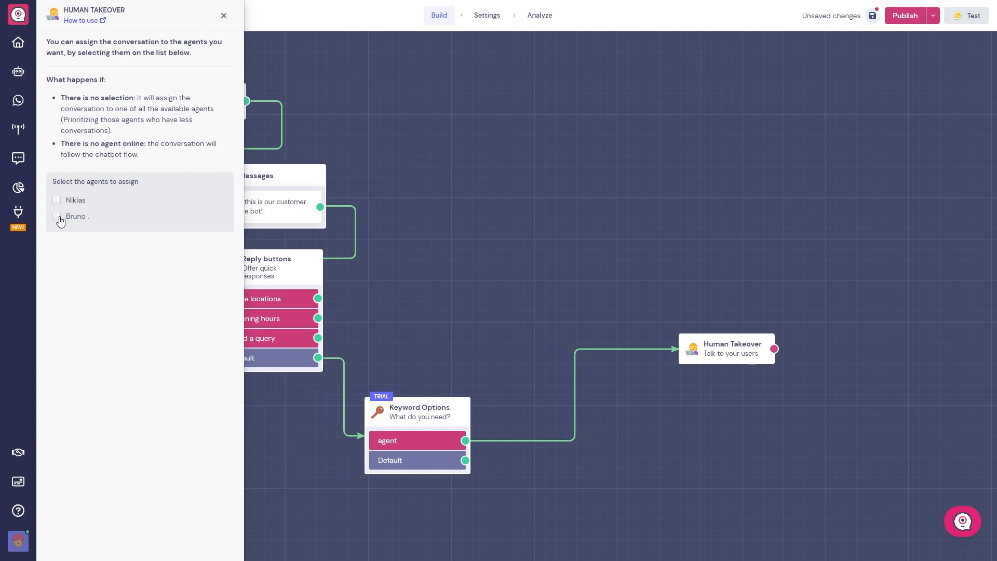
{"action": "left_click", "coordinate": [56, 216]}
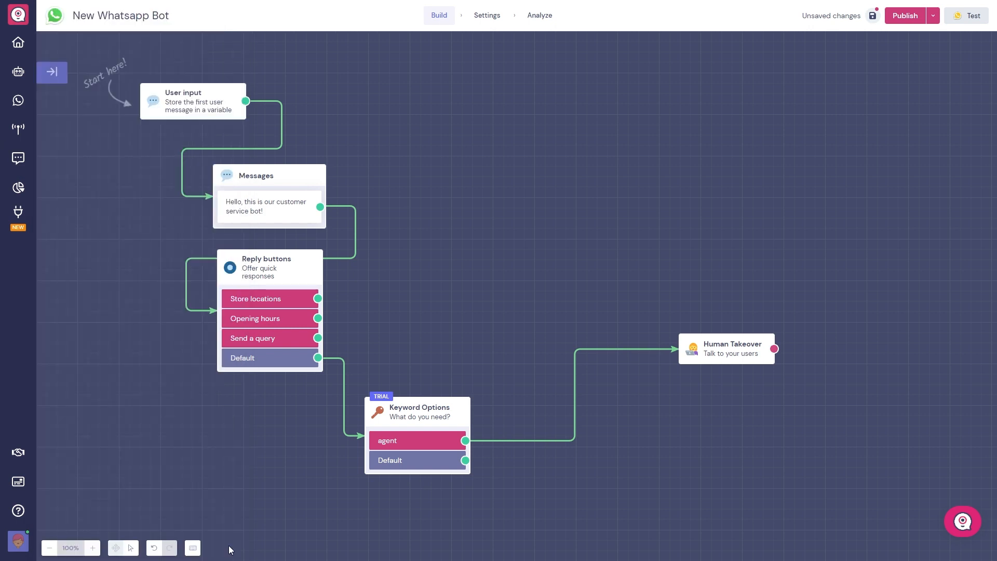
Move the Messages block up beside User input to make room for the question blocks
{"action": "left_click_drag", "start_coordinate": [269, 175], "coordinate": [373, 80]}
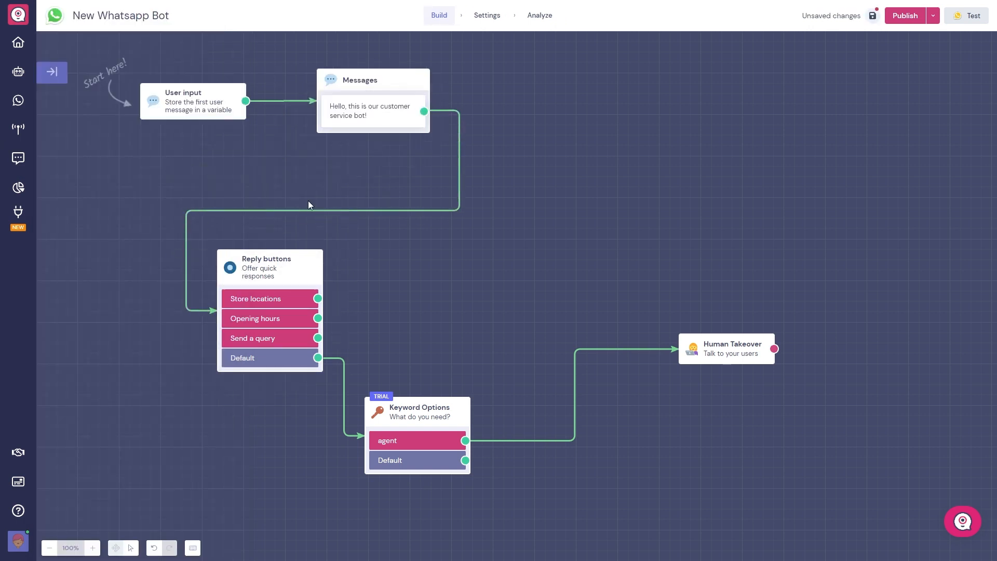
{"action": "left_click", "coordinate": [788, 137]}
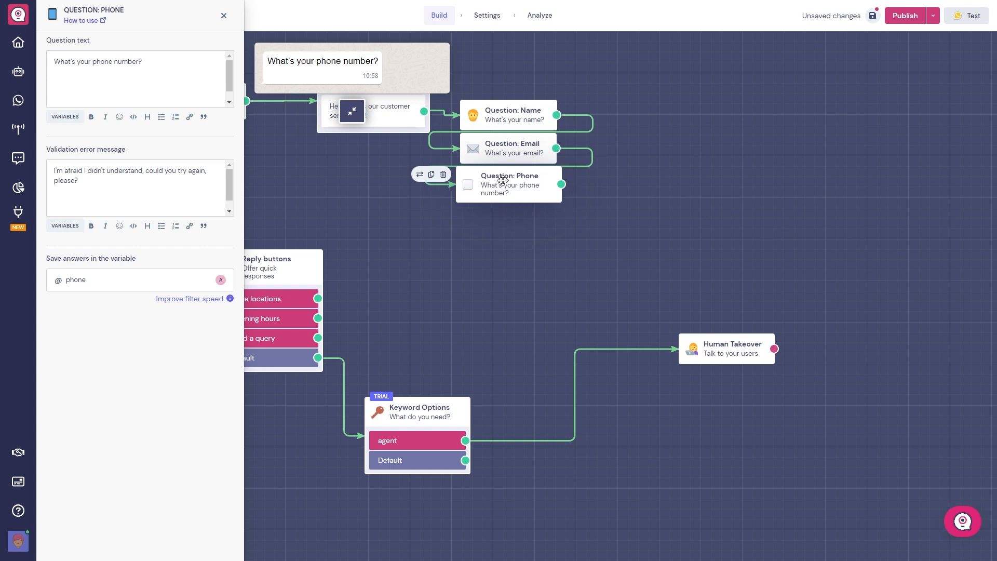
{"action": "mouse_move", "coordinate": [530, 227]}
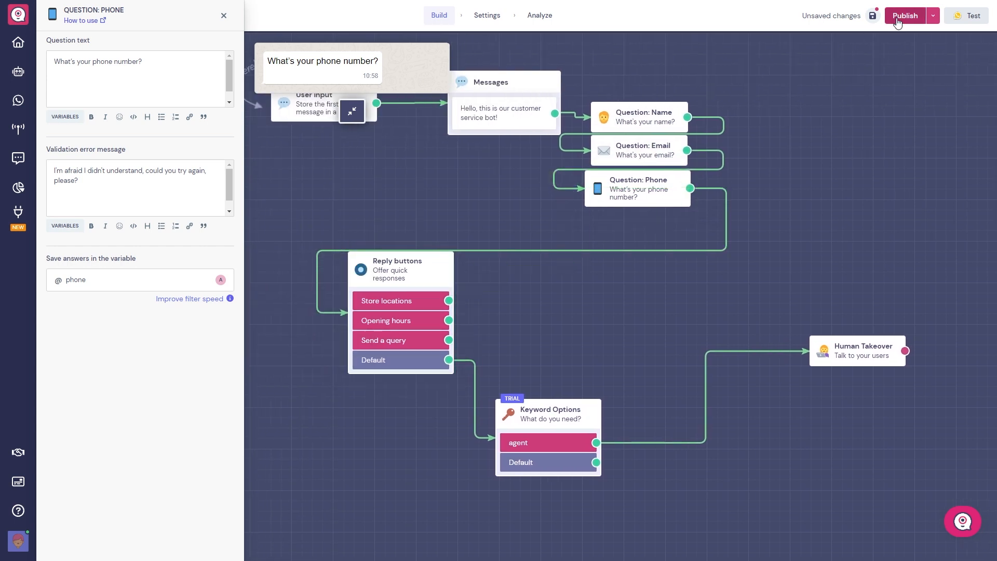
Publish the bot and browse the Integrations catalogue of connectable apps
{"action": "left_click", "coordinate": [903, 16]}
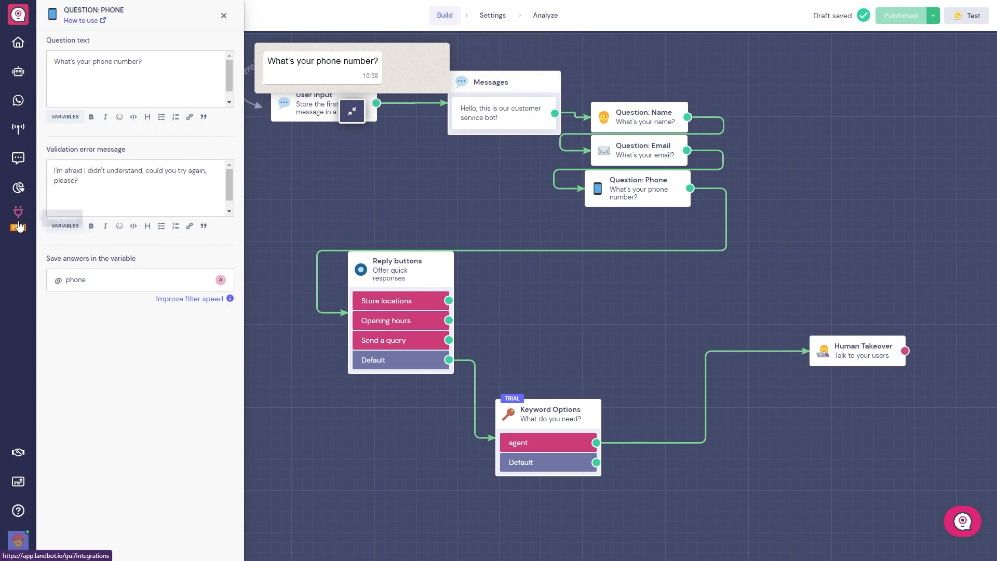
{"action": "left_click", "coordinate": [17, 210]}
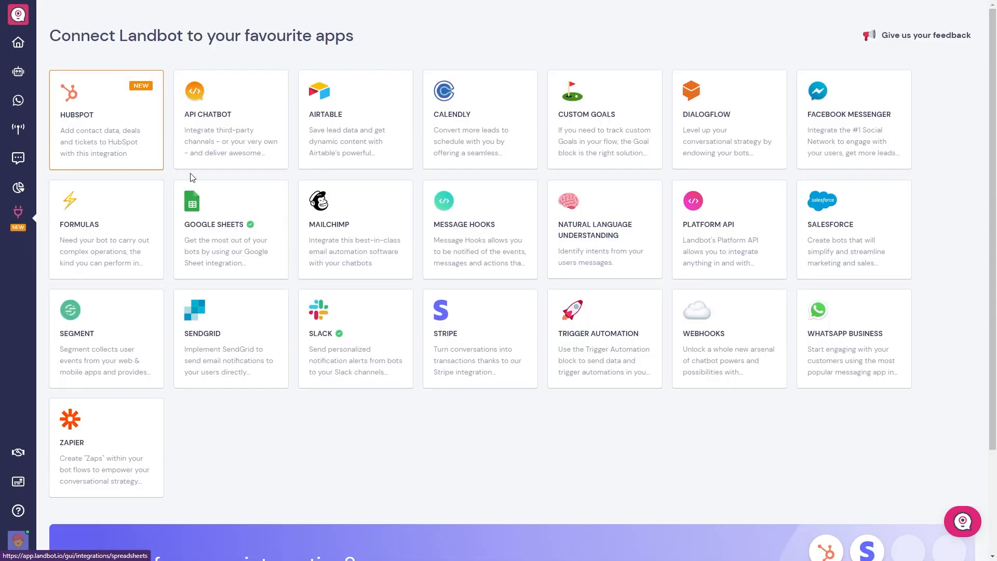
{"action": "mouse_move", "coordinate": [312, 177]}
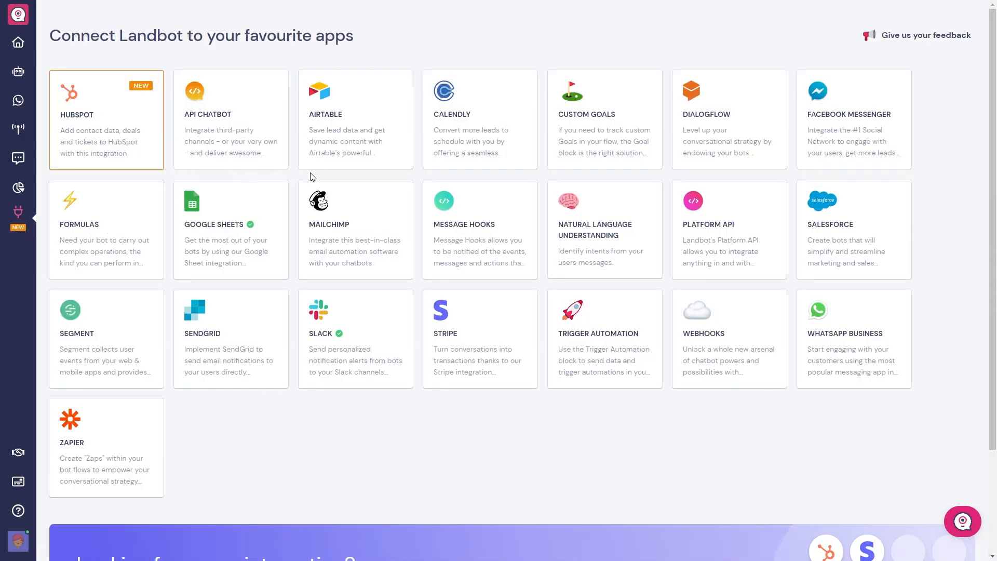
{"action": "mouse_move", "coordinate": [944, 220]}
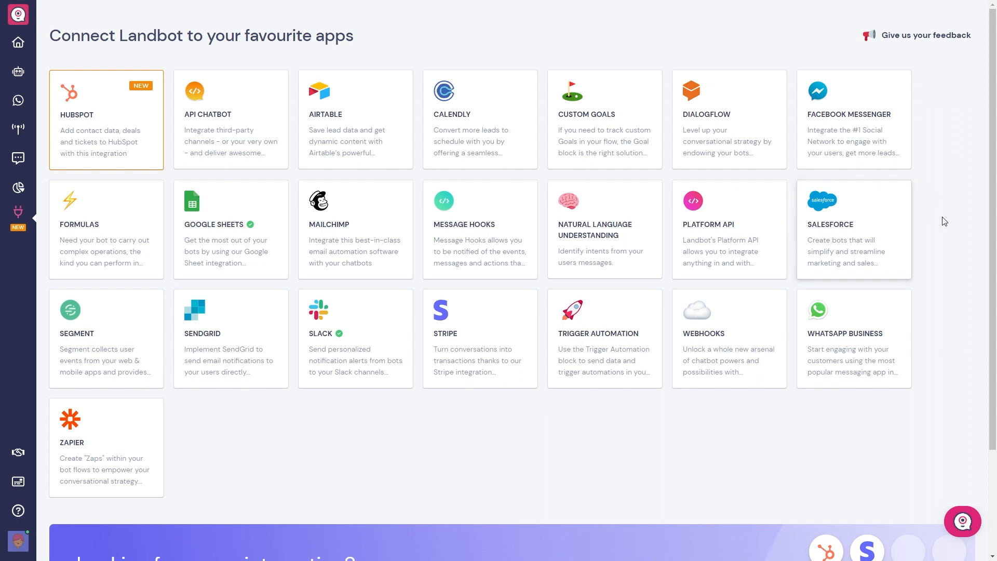
{"action": "mouse_move", "coordinate": [949, 310]}
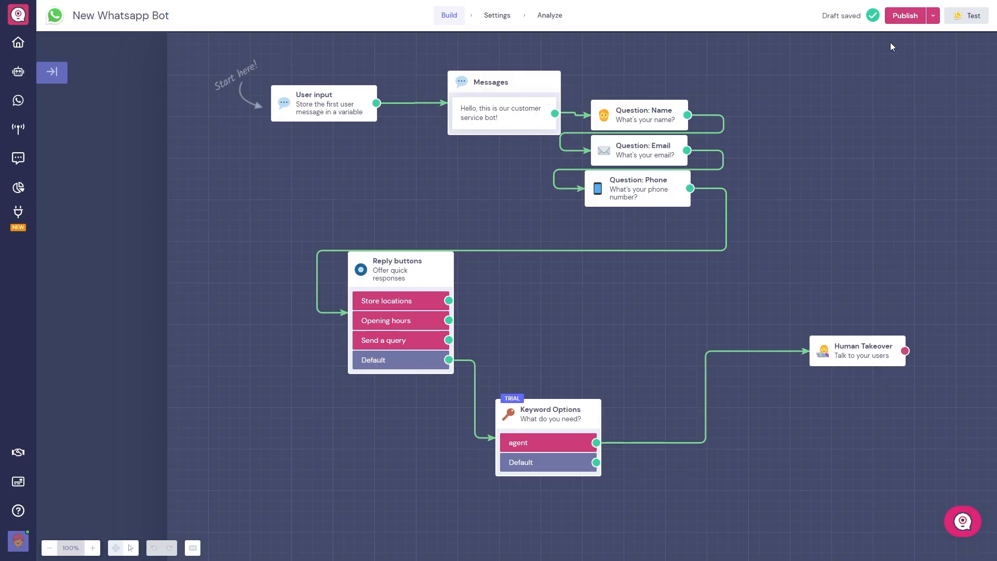
Publish the bot and register the WhatsApp number named 'Bruno' to test it on the phone
{"action": "left_click", "coordinate": [904, 15]}
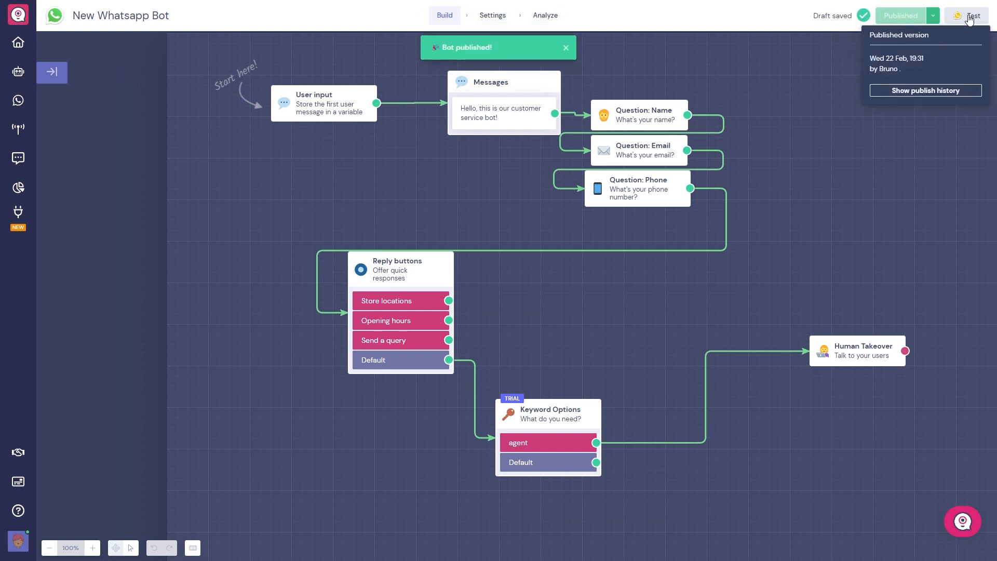
{"action": "left_click", "coordinate": [972, 15]}
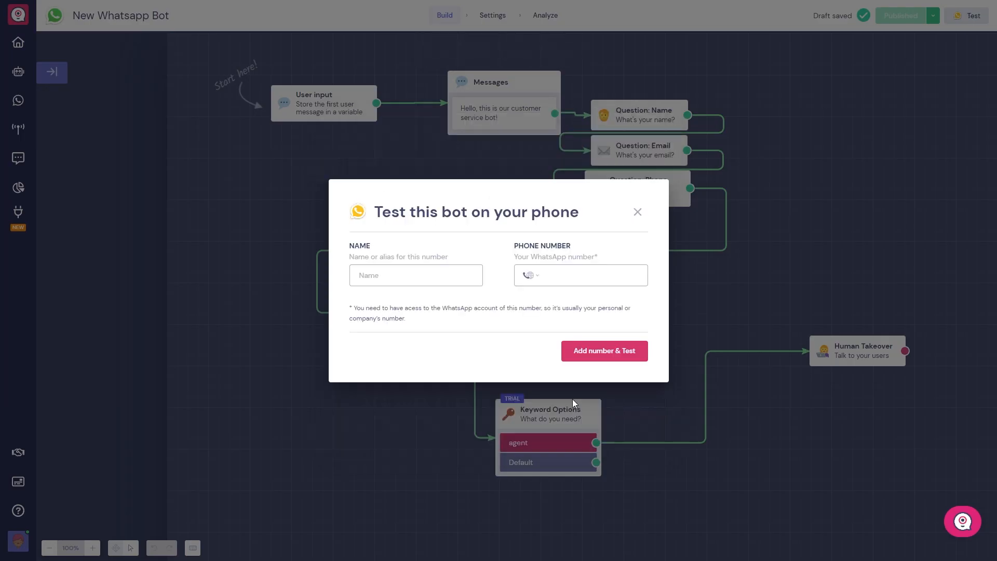
{"action": "type", "text": "Bruno"}
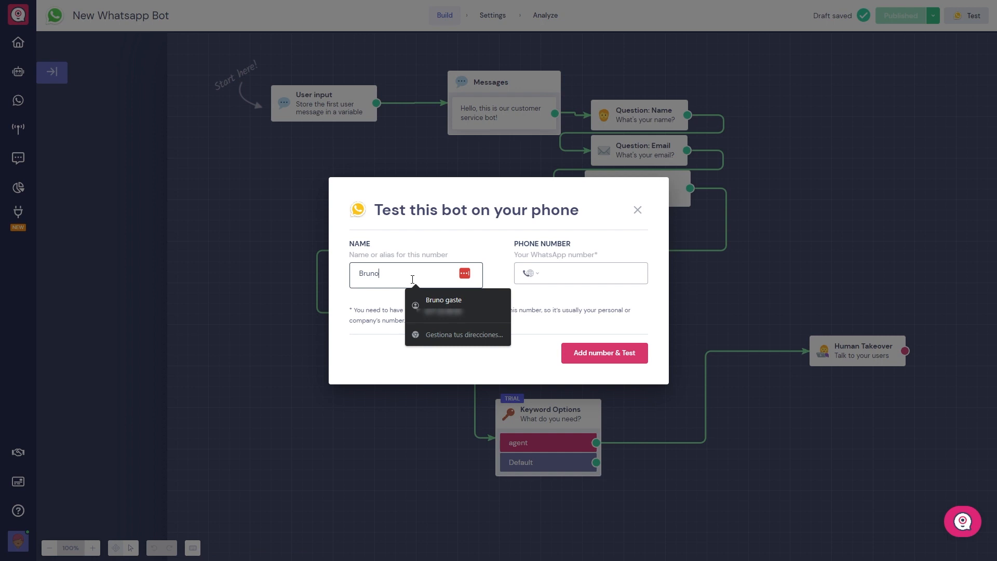
{"action": "left_click", "coordinate": [444, 306]}
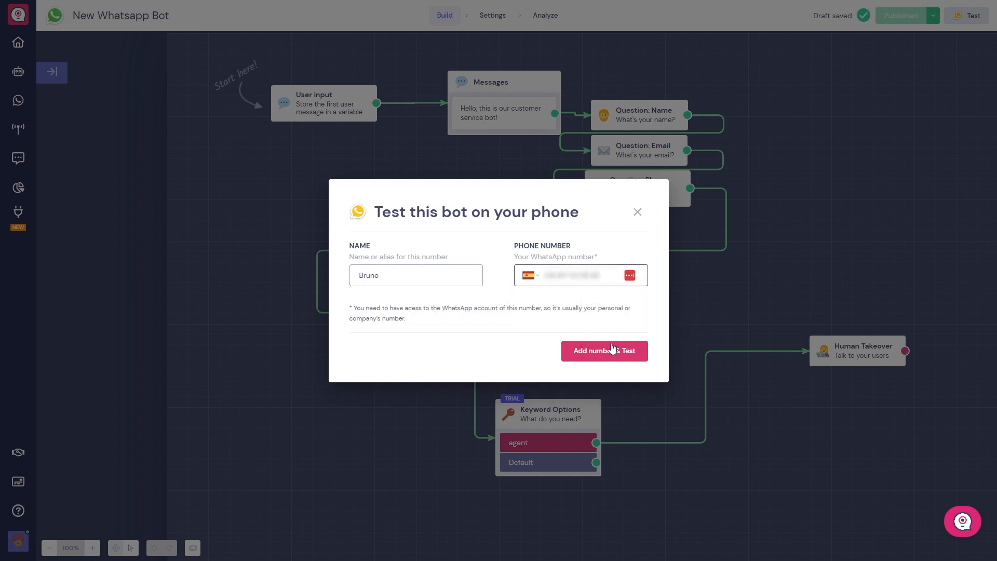
{"action": "left_click", "coordinate": [602, 350]}
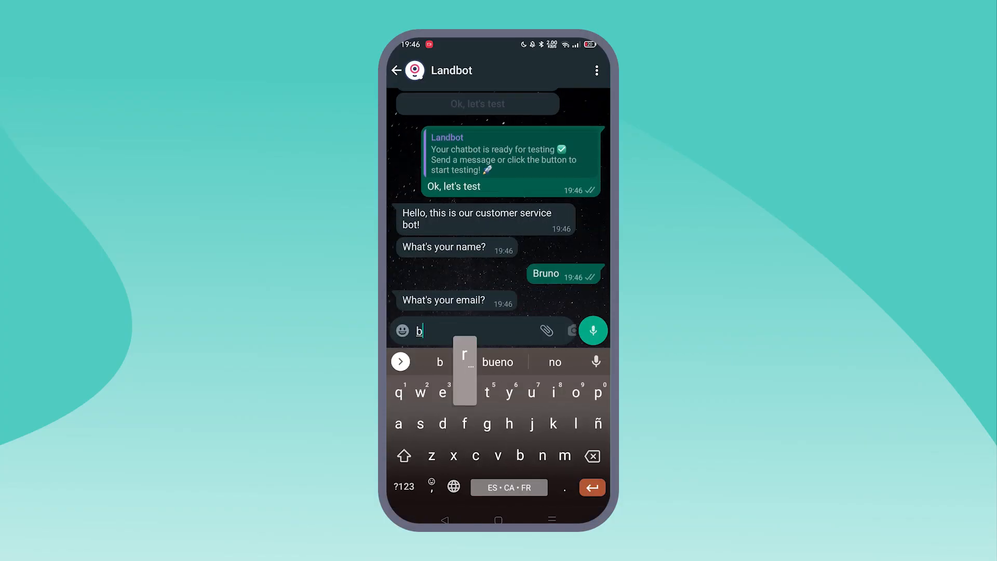
{"action": "type", "text": "6188174"}
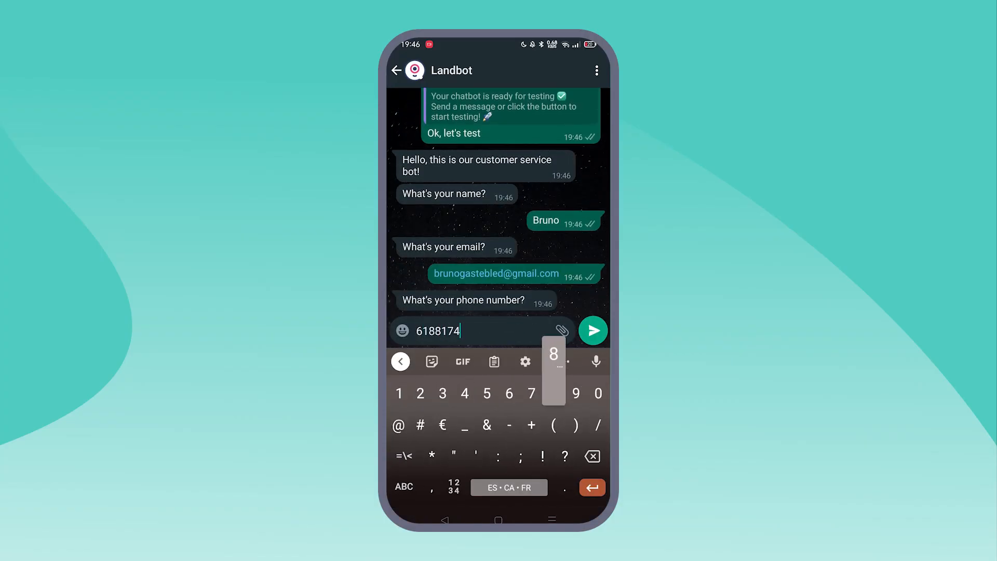
{"action": "left_click", "coordinate": [592, 330]}
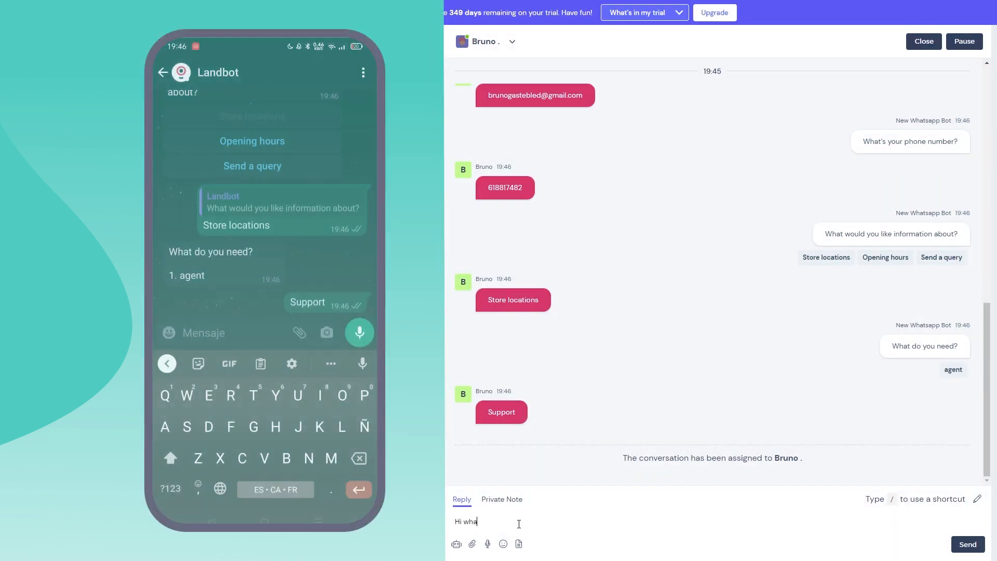
{"action": "left_click", "coordinate": [967, 544]}
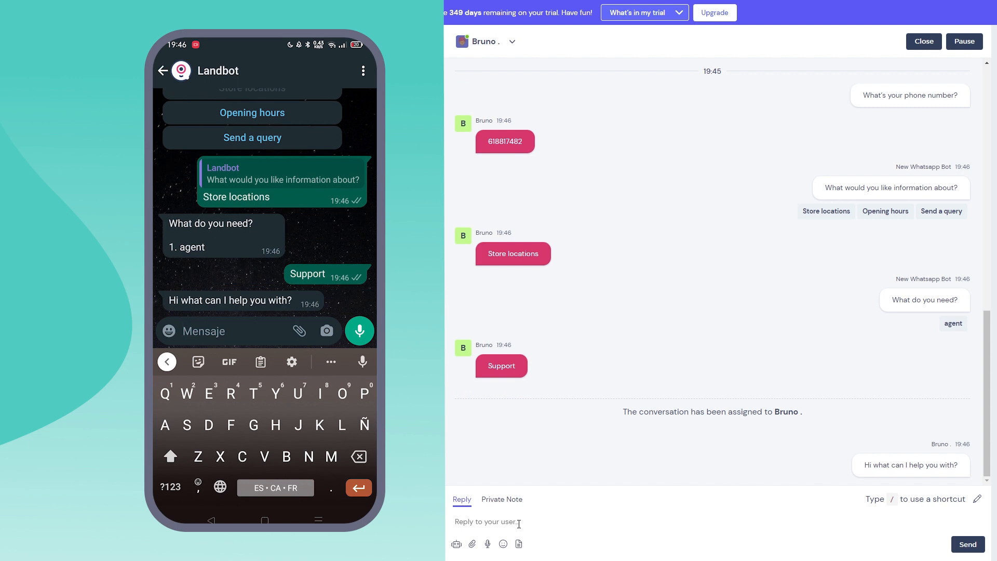
From the phone ask "I need a human" and begin the agent's reply that a real person is here
{"action": "type", "text": "I nenes a"}
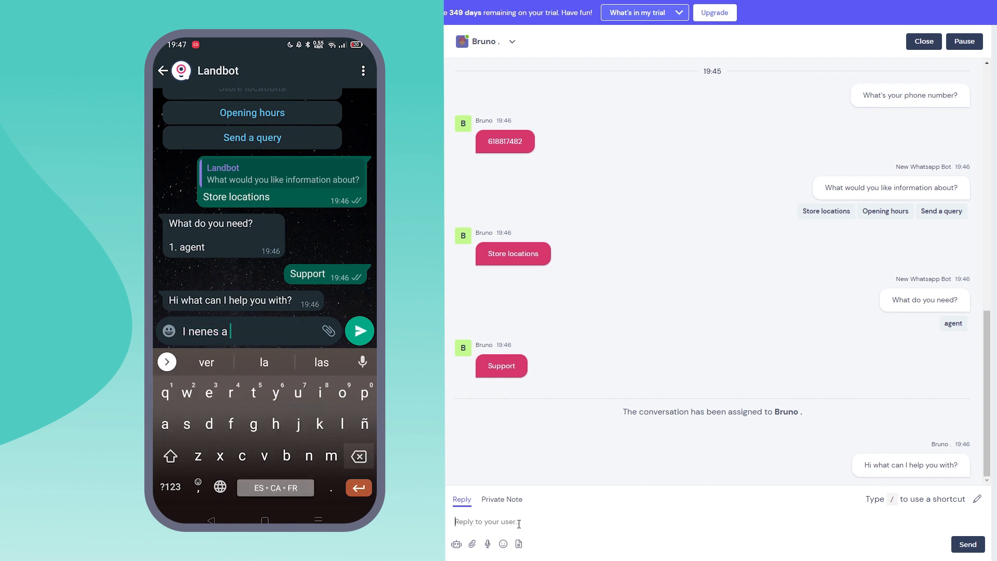
{"action": "type", "text": "I need a human"}
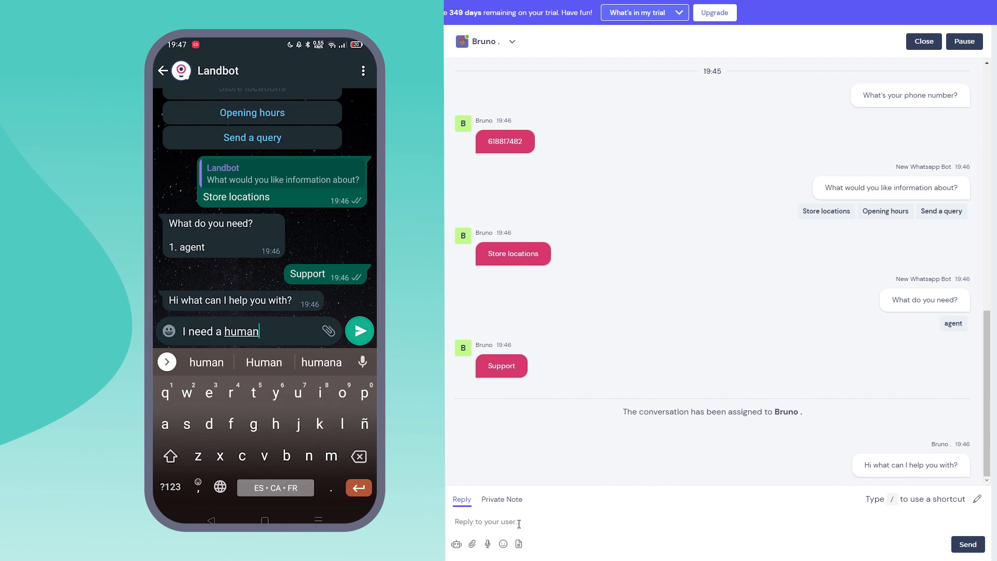
{"action": "left_click", "coordinate": [359, 331]}
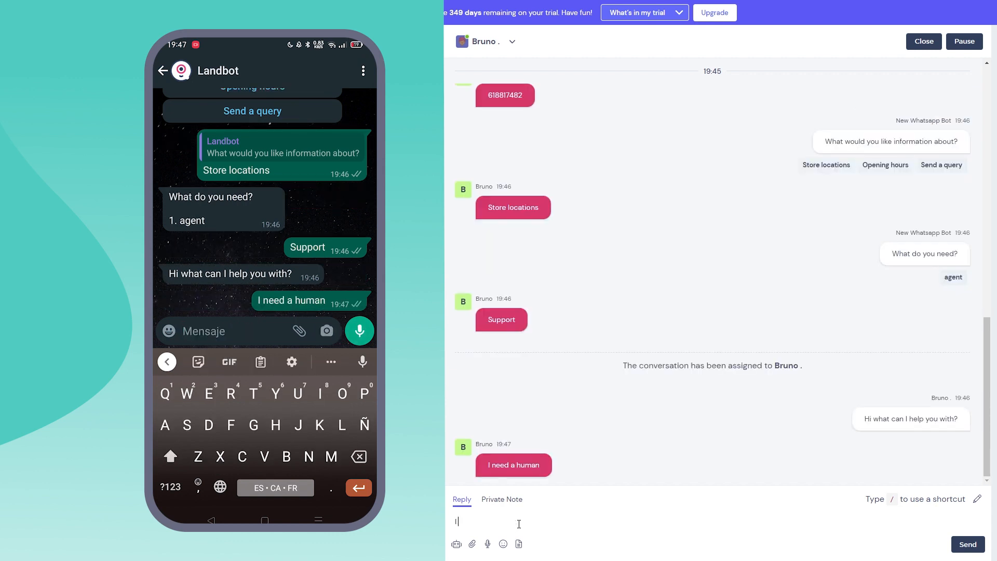
{"action": "type", "text": "I am a rea"}
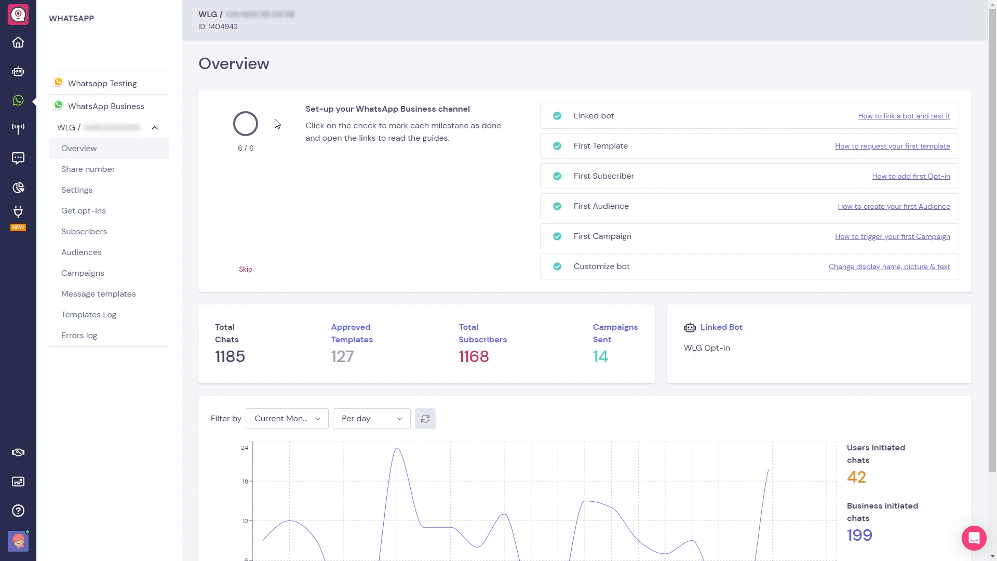
{"action": "mouse_move", "coordinate": [76, 189]}
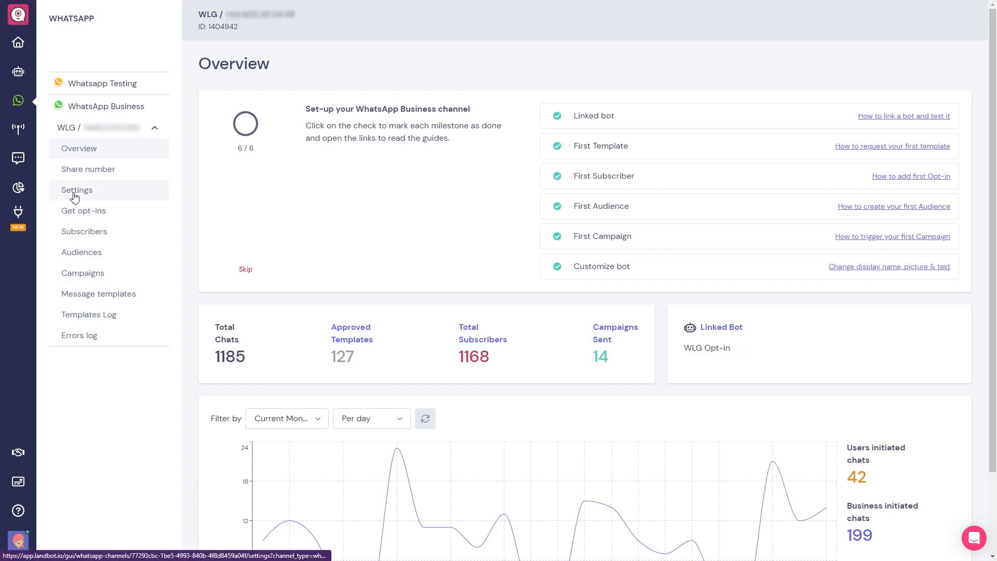
Download the QR code image beside the number's wa.me share link and move on to message templates
{"action": "left_click", "coordinate": [88, 168]}
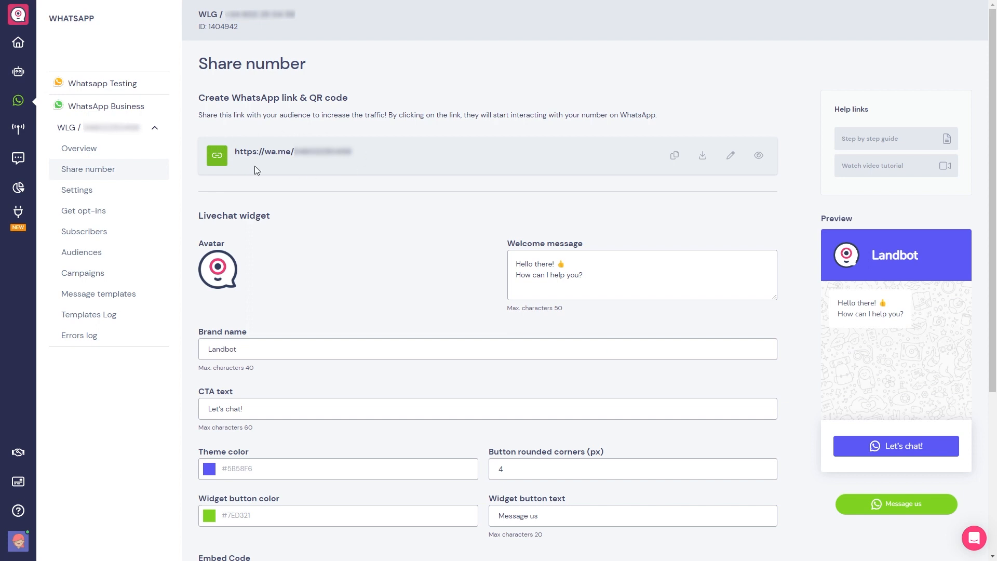
{"action": "left_click", "coordinate": [702, 156]}
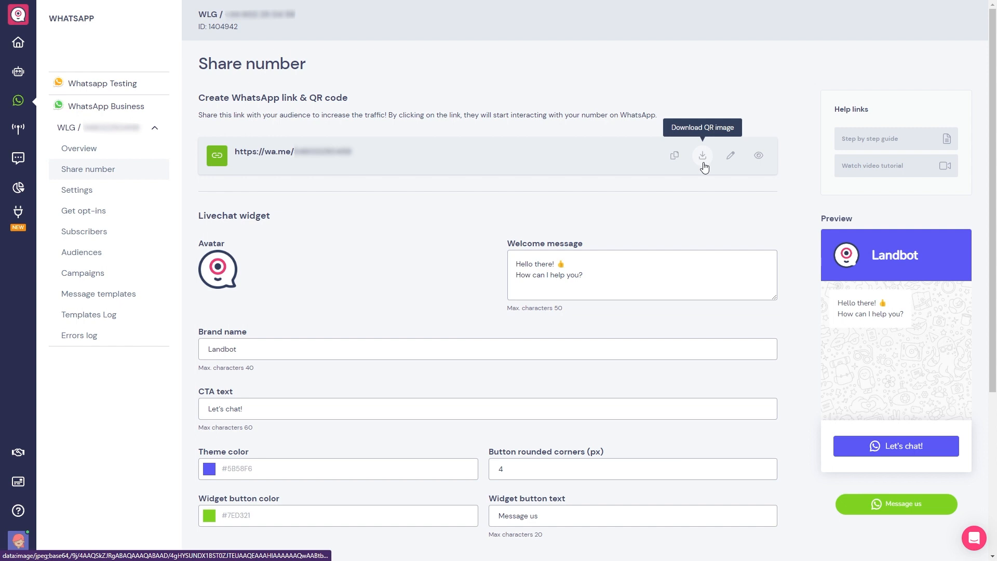
{"action": "left_click", "coordinate": [98, 293]}
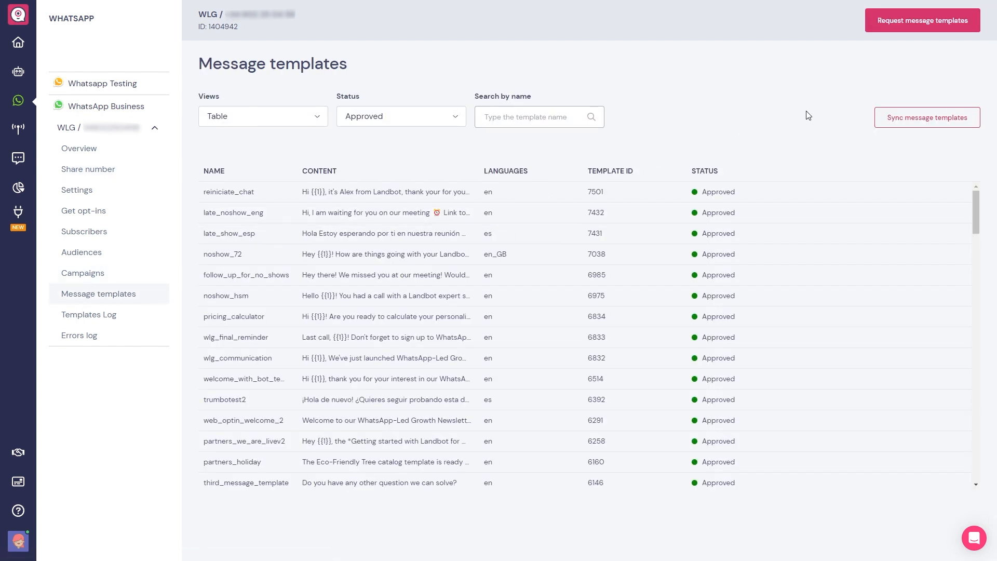
Start a template request named new_message_template
{"action": "left_click", "coordinate": [921, 19]}
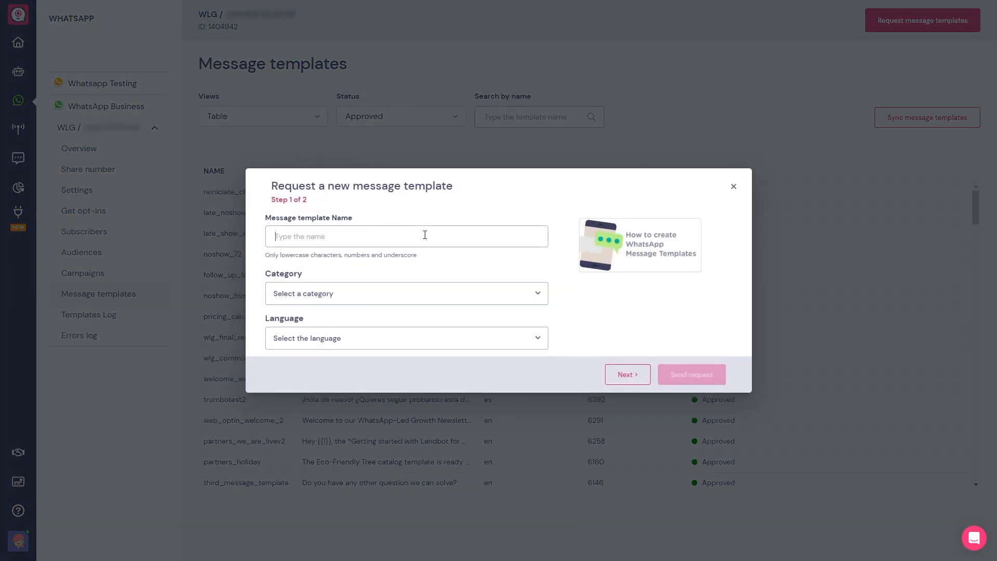
{"action": "type", "text": "new_me"}
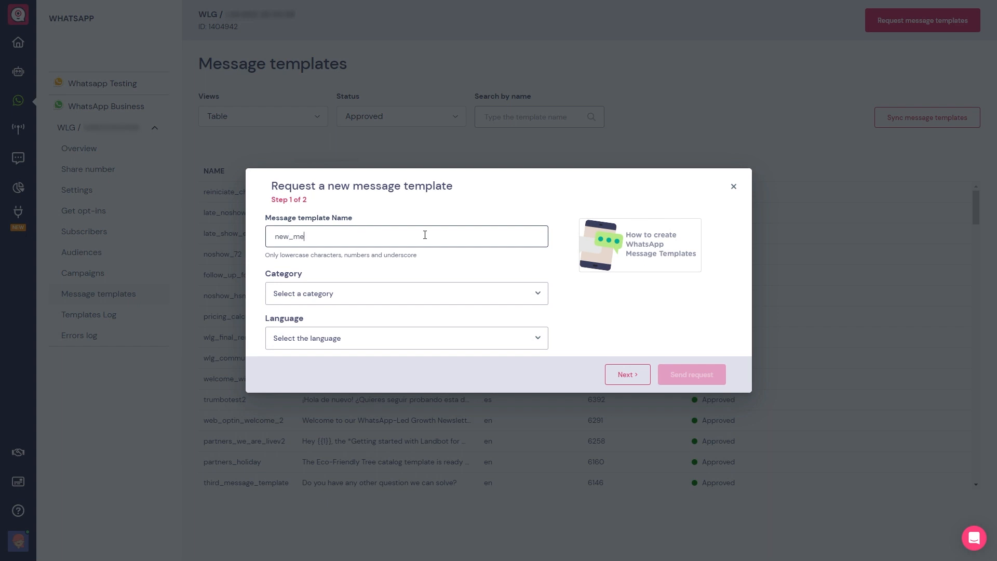
{"action": "type", "text": "ssage_tem"}
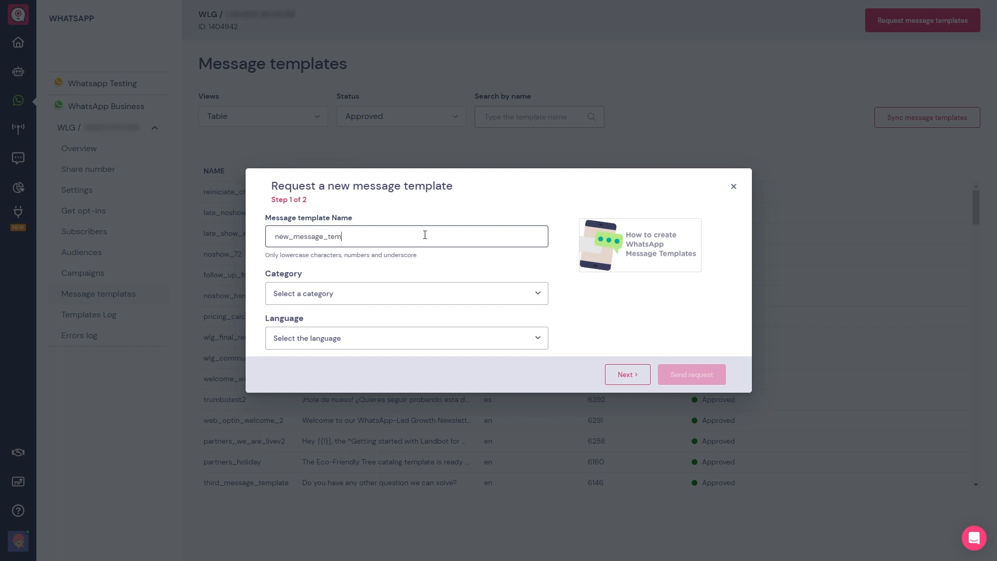
Set the category to Appointment update and the language to English (United Kingdom)
{"action": "left_click", "coordinate": [407, 293]}
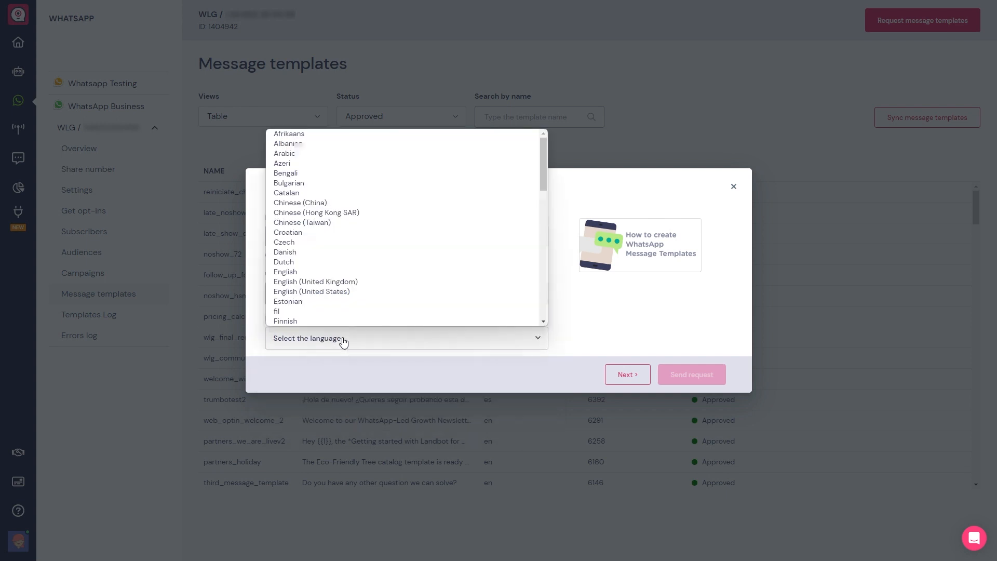
{"action": "left_click", "coordinate": [316, 282]}
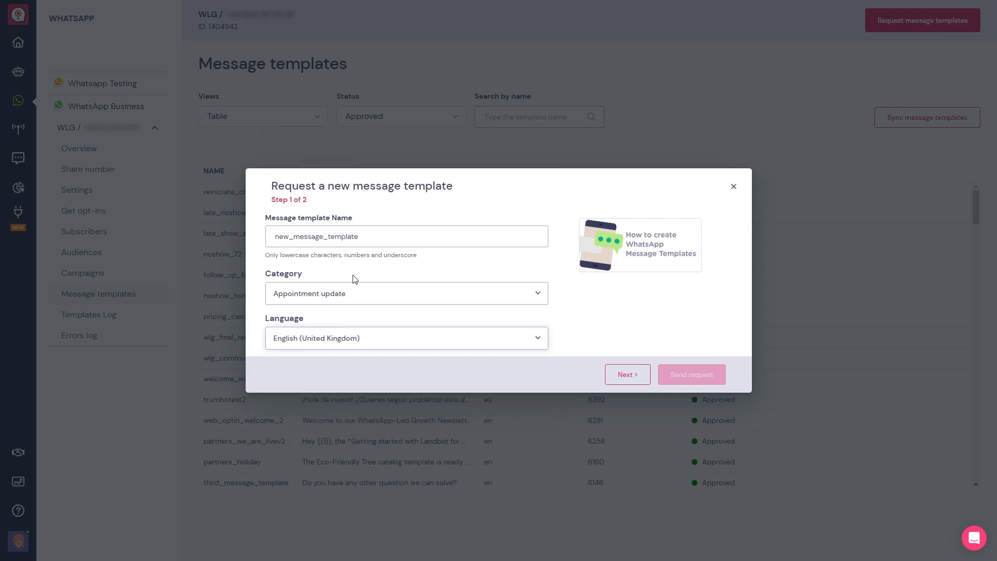
{"action": "left_click", "coordinate": [627, 374]}
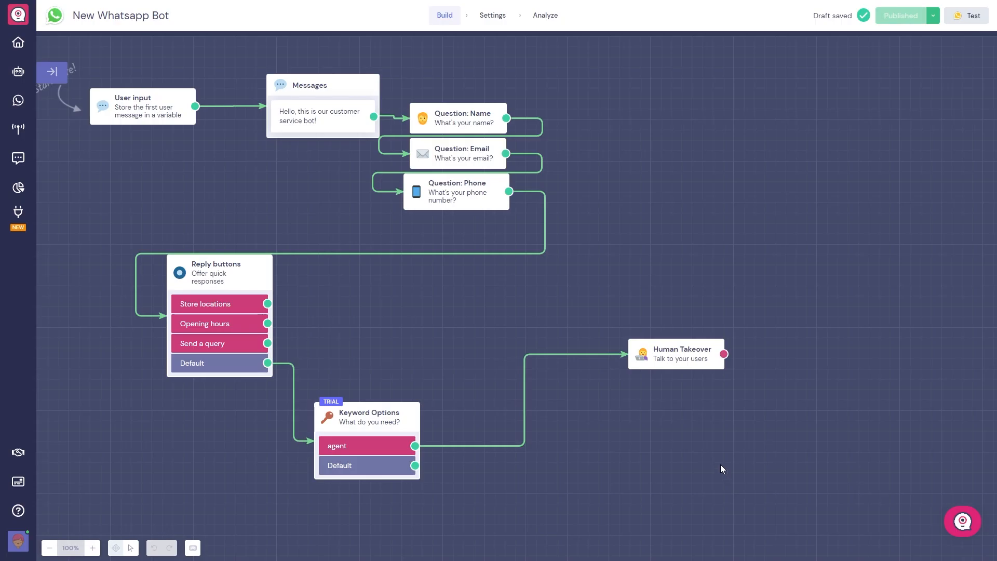
{"action": "mouse_move", "coordinate": [545, 15]}
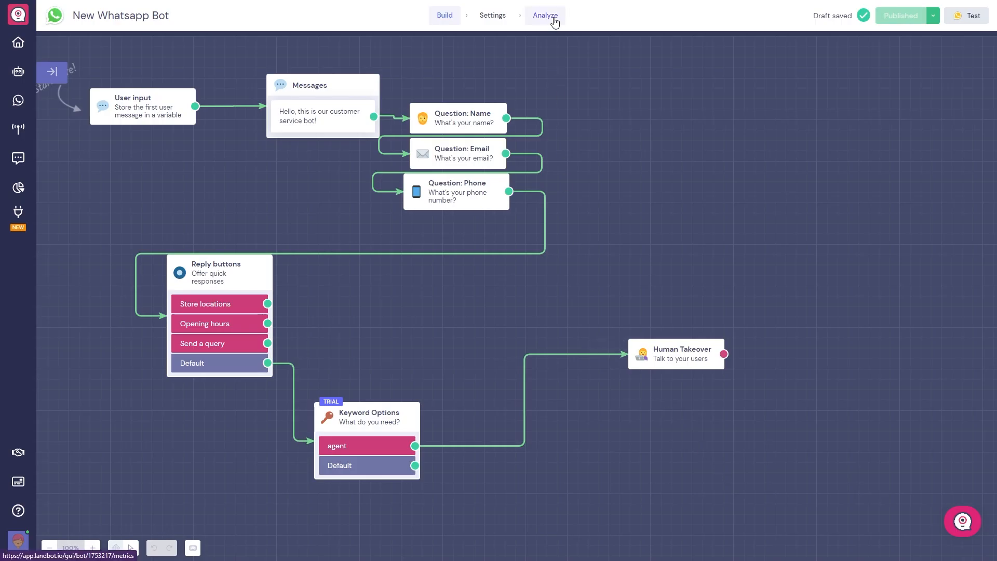
Review the bot's Metrics, Users and Flow Analytics, then return to the home dashboard
{"action": "left_click", "coordinate": [543, 15]}
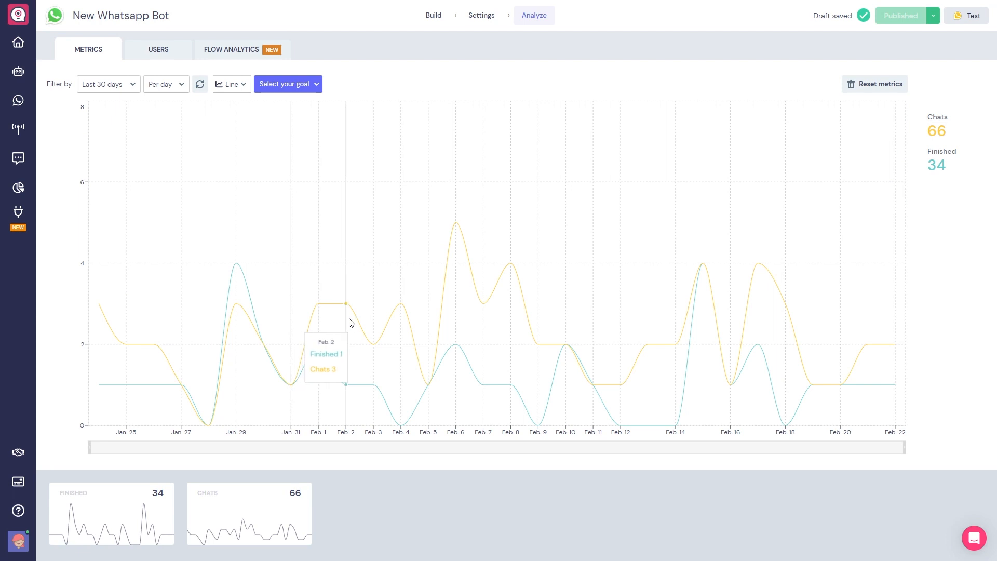
{"action": "left_click", "coordinate": [158, 50]}
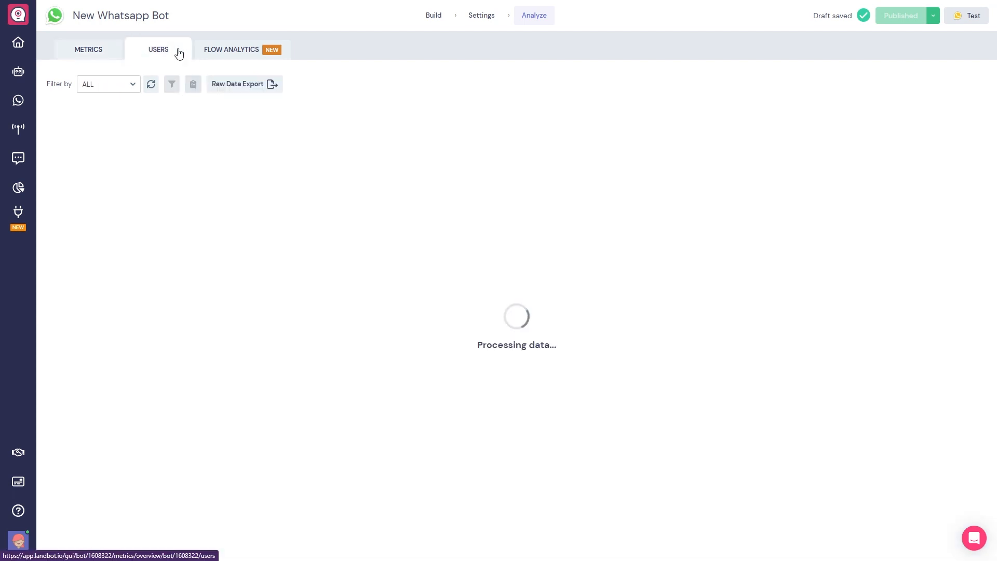
{"action": "left_click", "coordinate": [231, 50]}
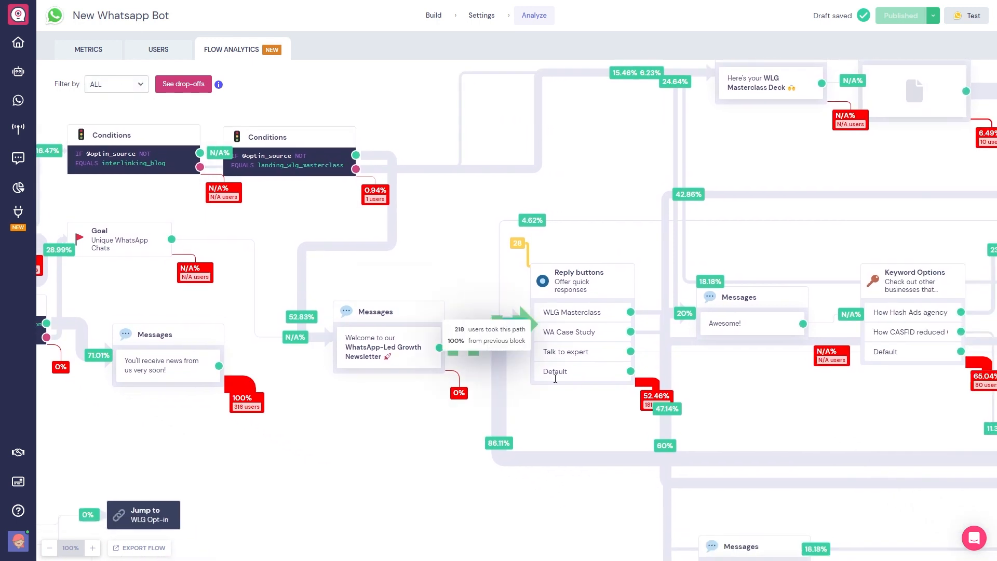
{"action": "mouse_move", "coordinate": [497, 327]}
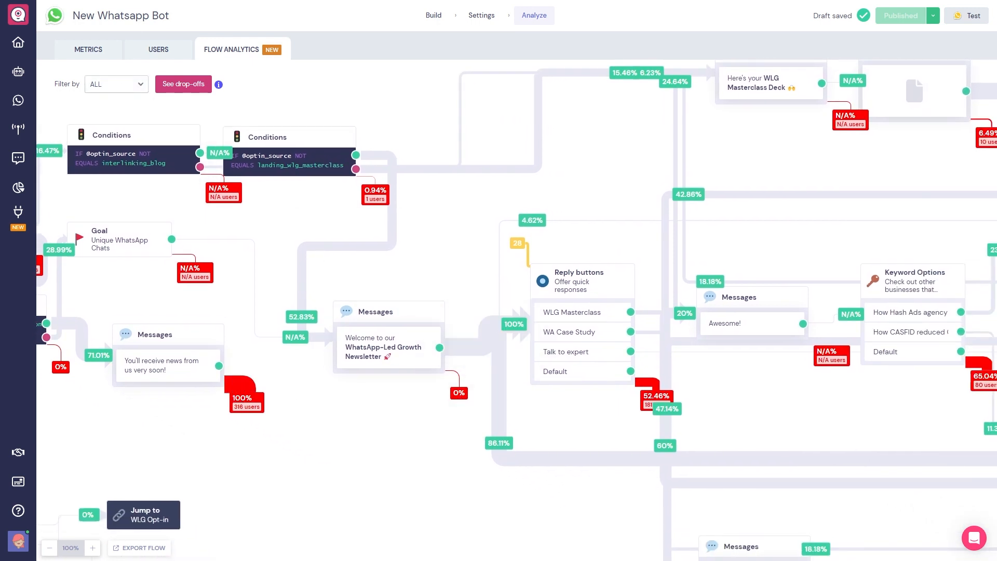
{"action": "left_click", "coordinate": [17, 42]}
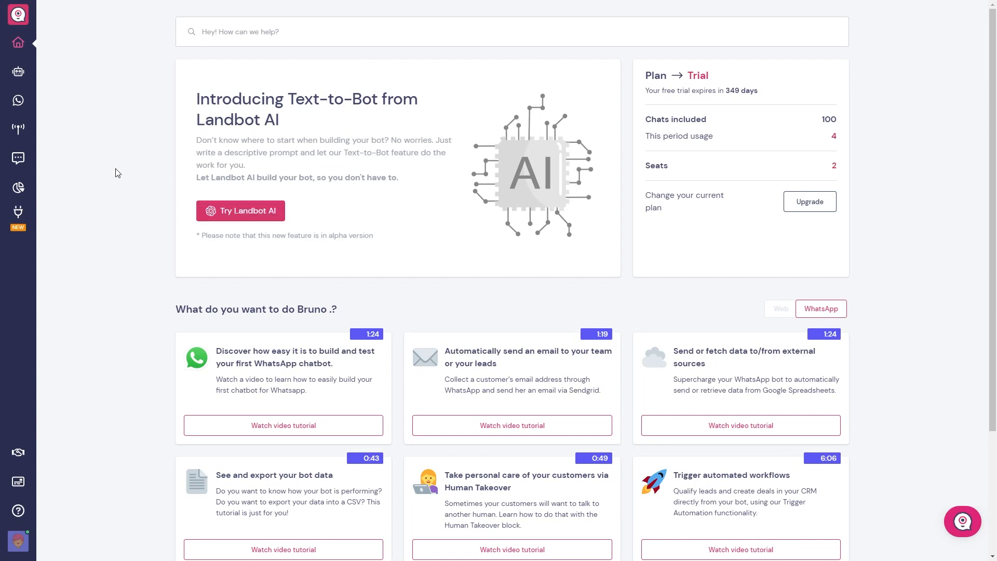
{"action": "mouse_move", "coordinate": [17, 187]}
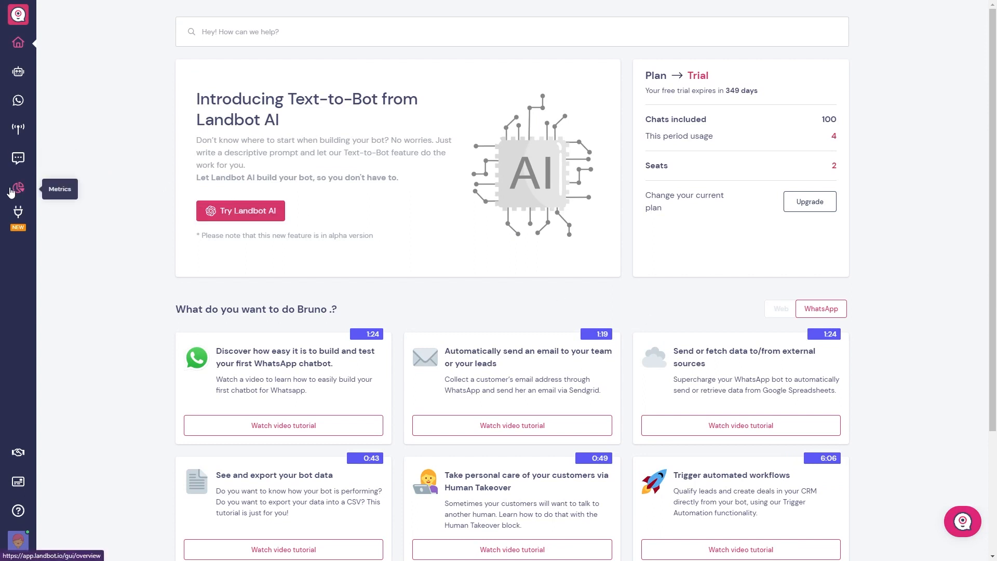
Look through workspace Metrics and Users across all bots, ending on the Variables Manager list
{"action": "left_click", "coordinate": [18, 188]}
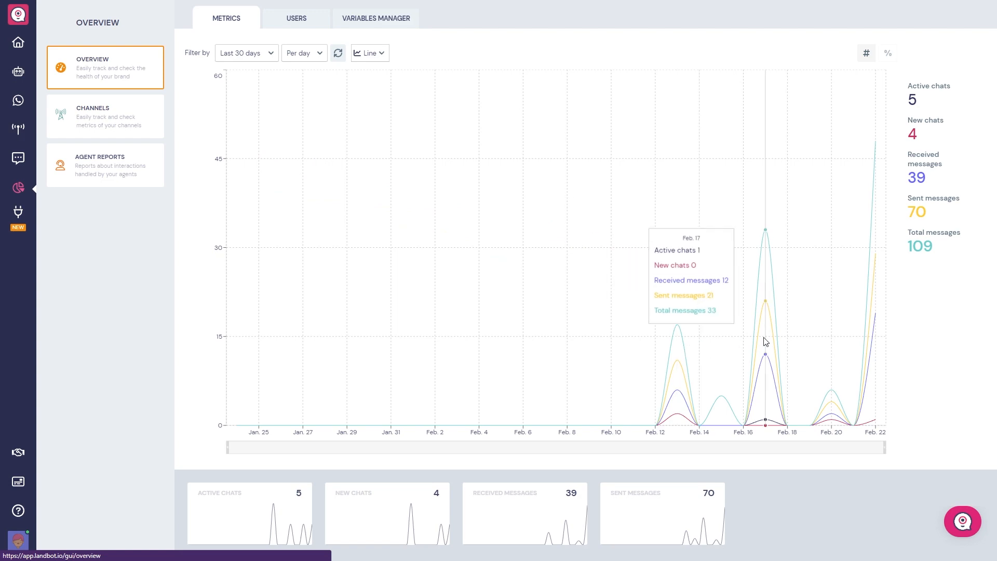
{"action": "left_click", "coordinate": [296, 18]}
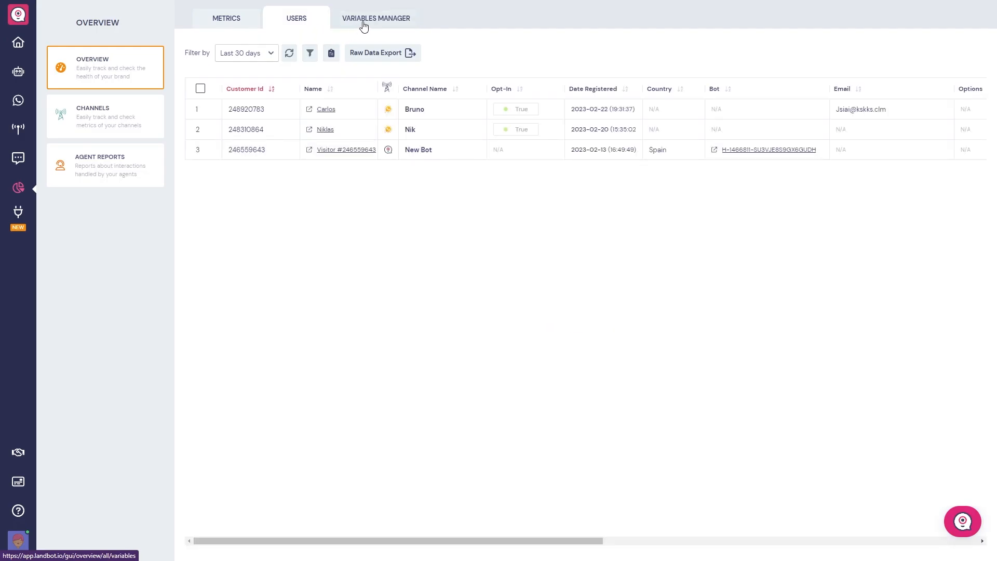
{"action": "left_click", "coordinate": [376, 18]}
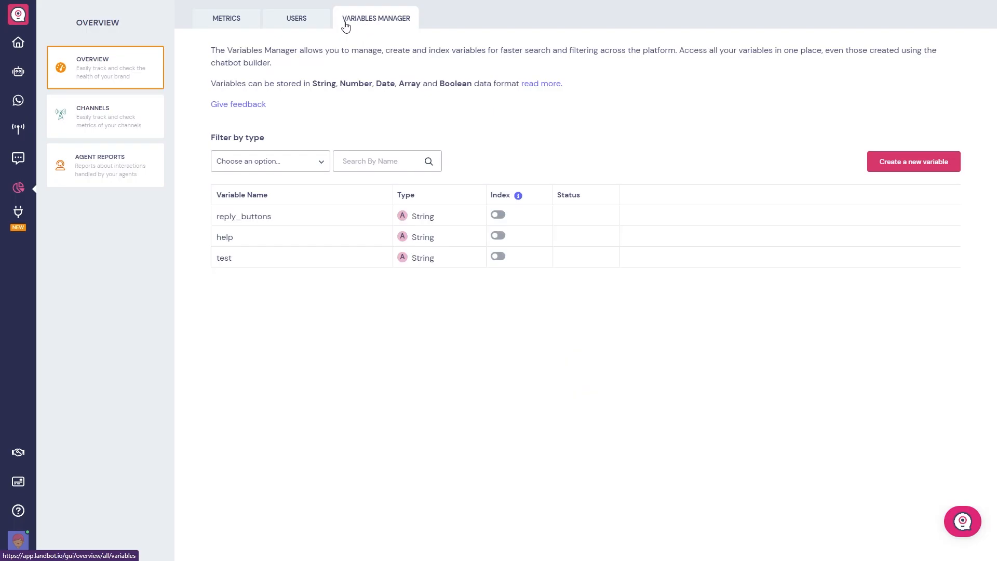
{"action": "left_click", "coordinate": [105, 117]}
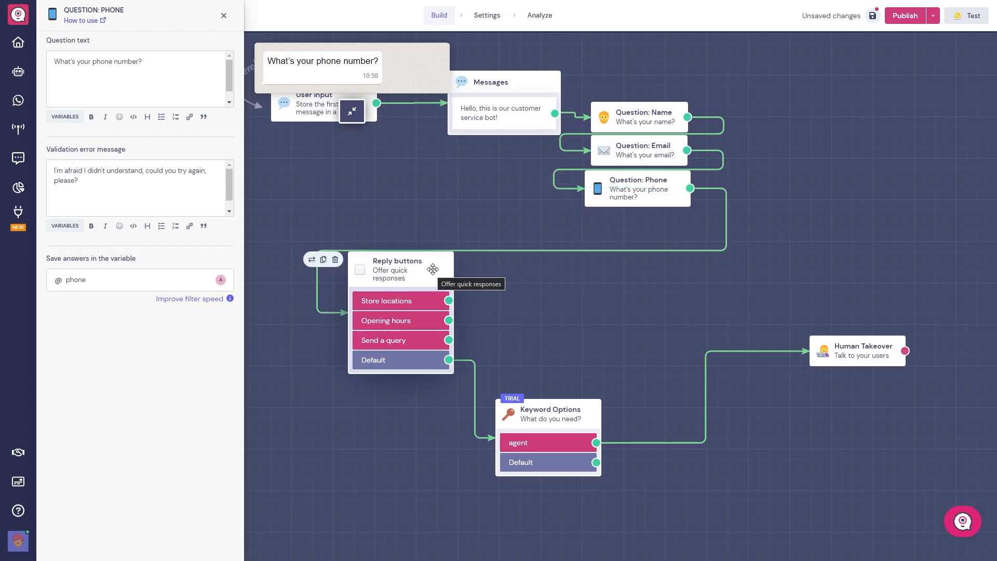
Publish the bot's latest changes, check the inbox, and view metrics with 5 chats and 109 messages
{"action": "left_click", "coordinate": [904, 16]}
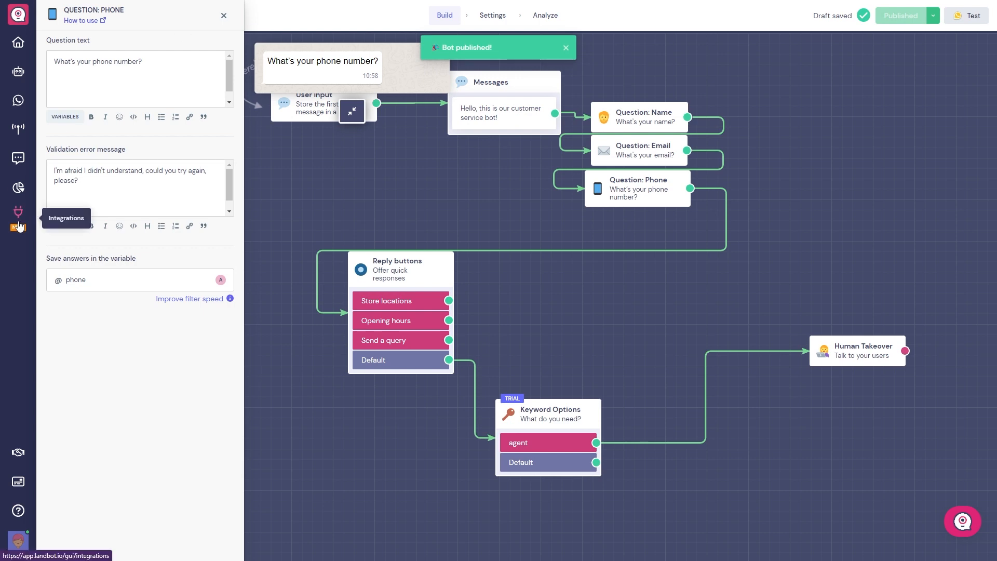
{"action": "left_click", "coordinate": [18, 212]}
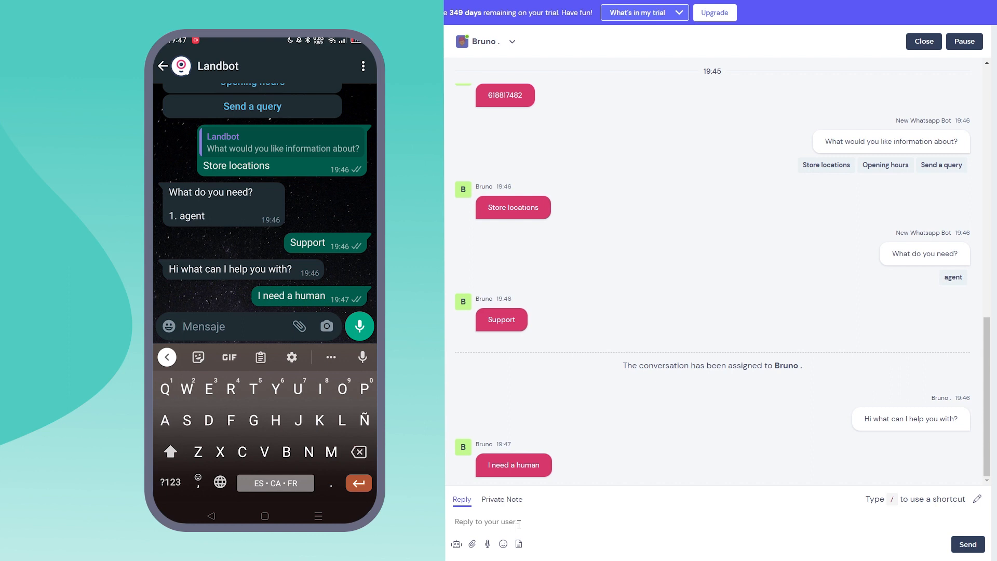
{"action": "left_click", "coordinate": [18, 189]}
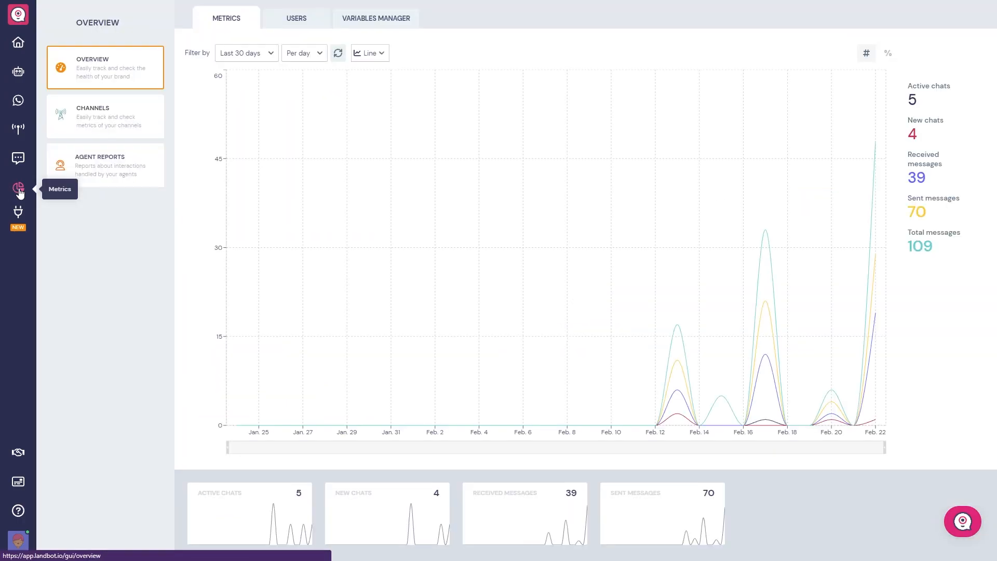
{"action": "mouse_move", "coordinate": [318, 44]}
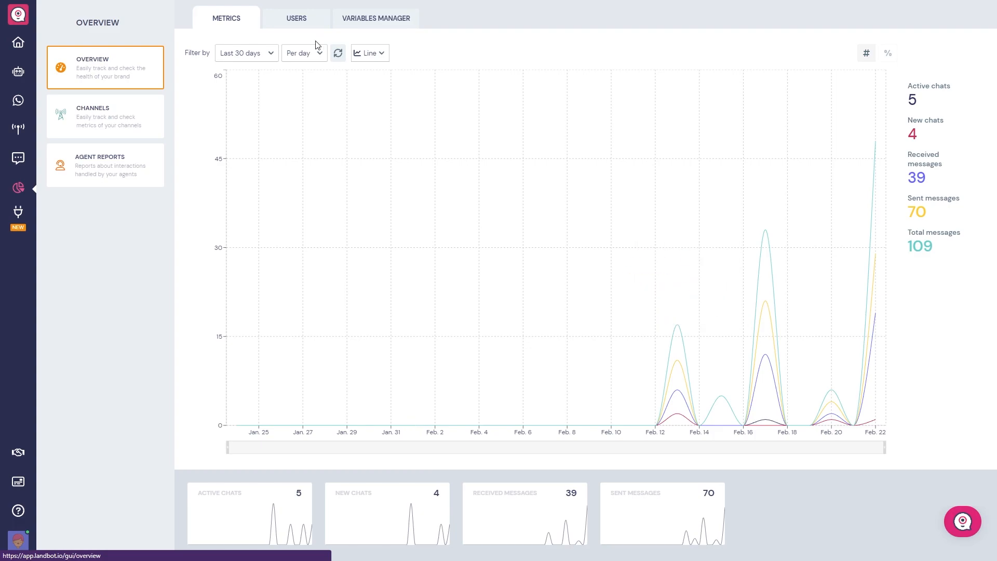